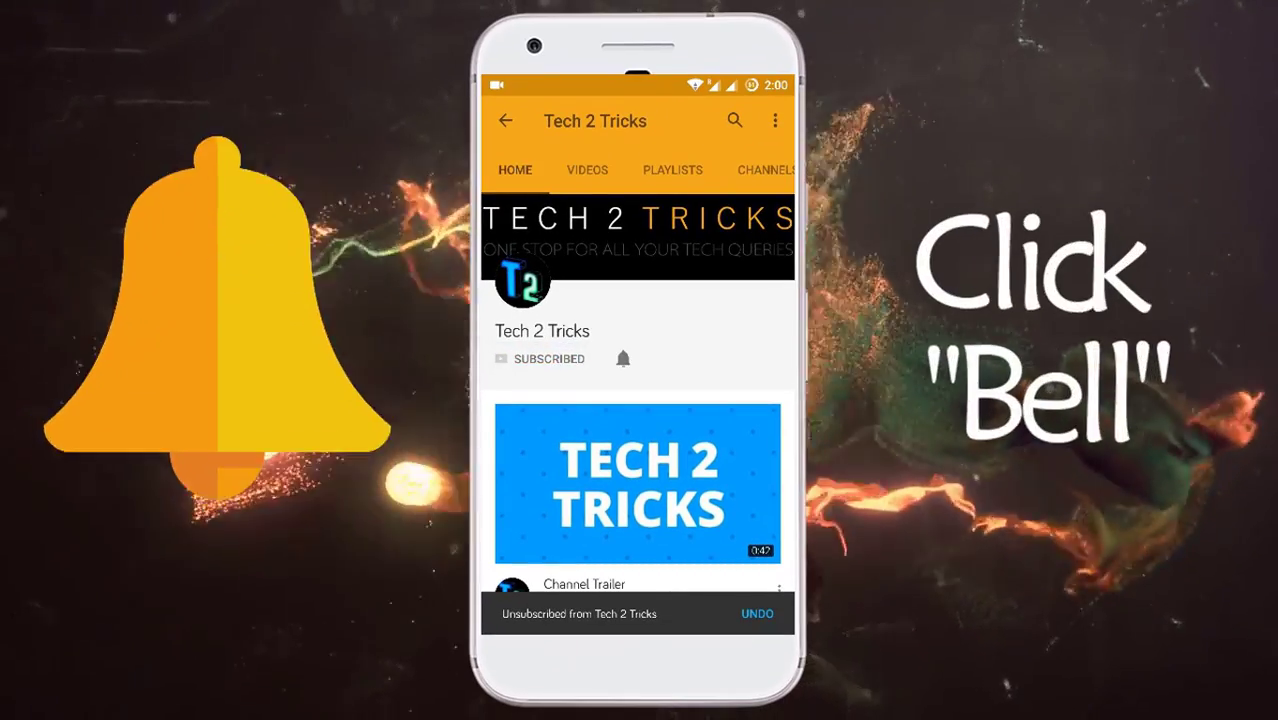
- Open Settings > About phone on the ZUK Z1 to show the device model and OS version
left_click(620, 358)
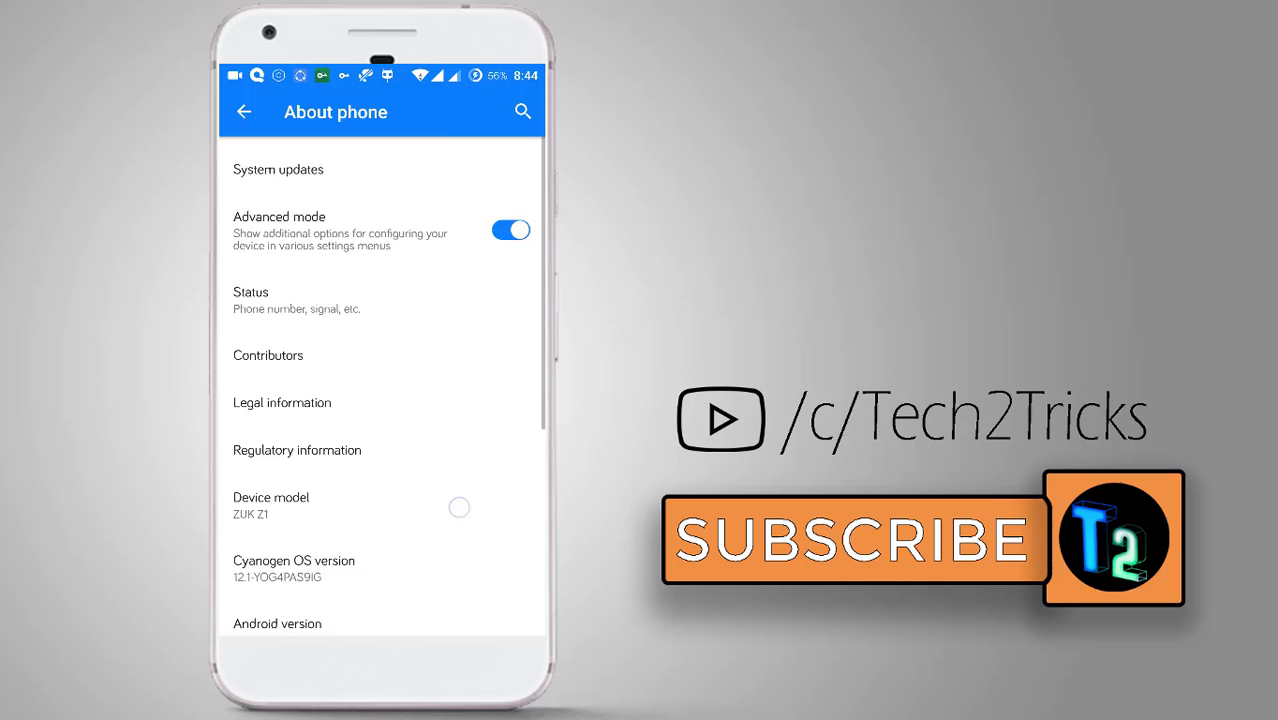
- Unlock Developer options via Build number, then enable OEM unlocking and confirm the warning
scroll("down", 3)
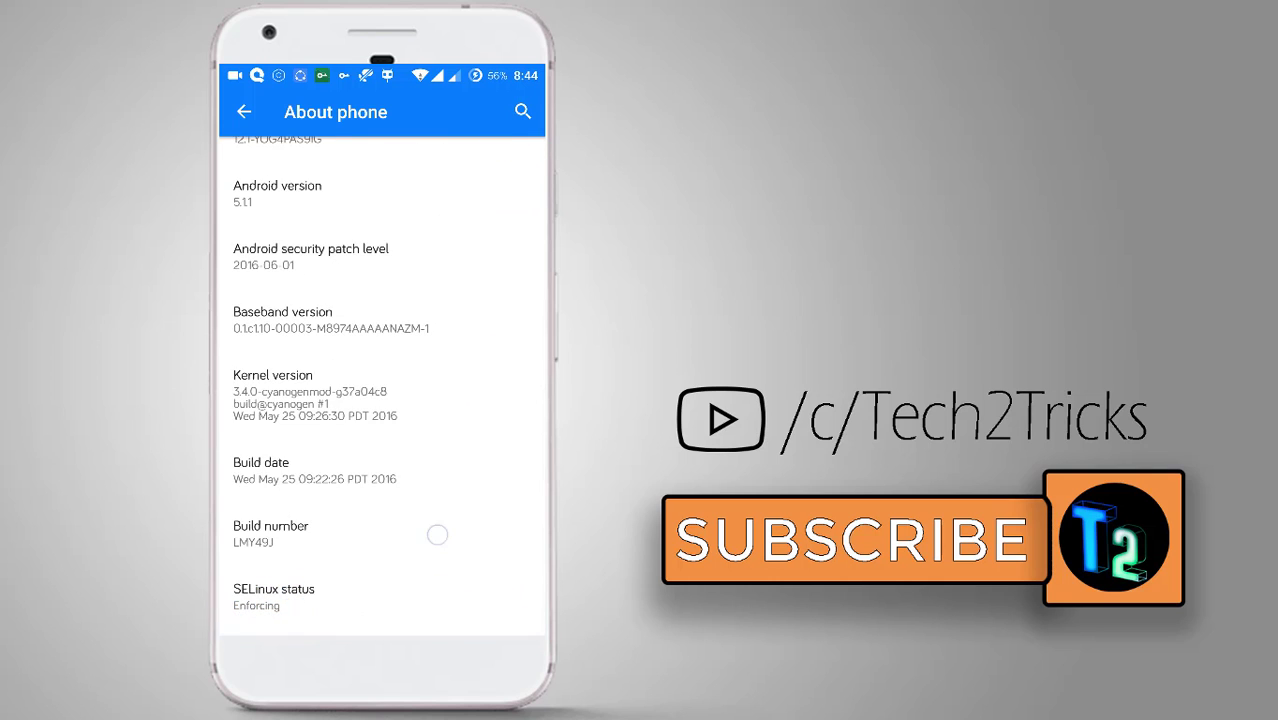
left_click(270, 535)
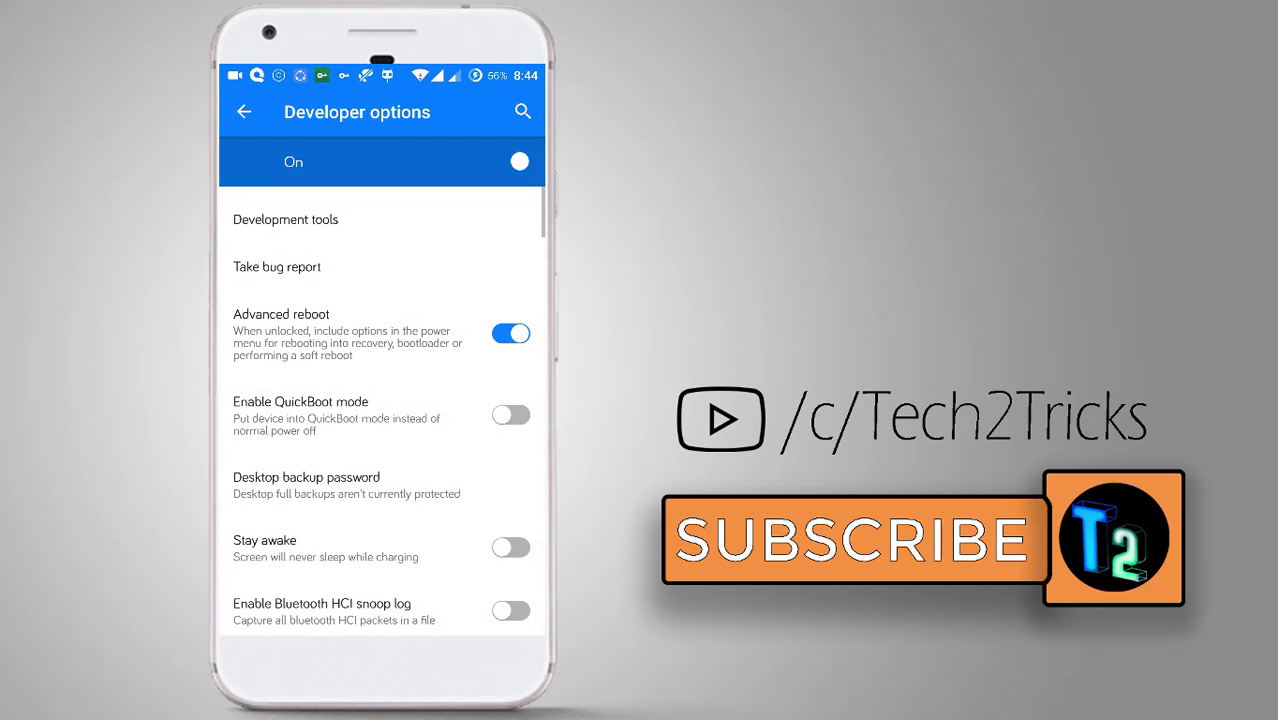
scroll("down", 3)
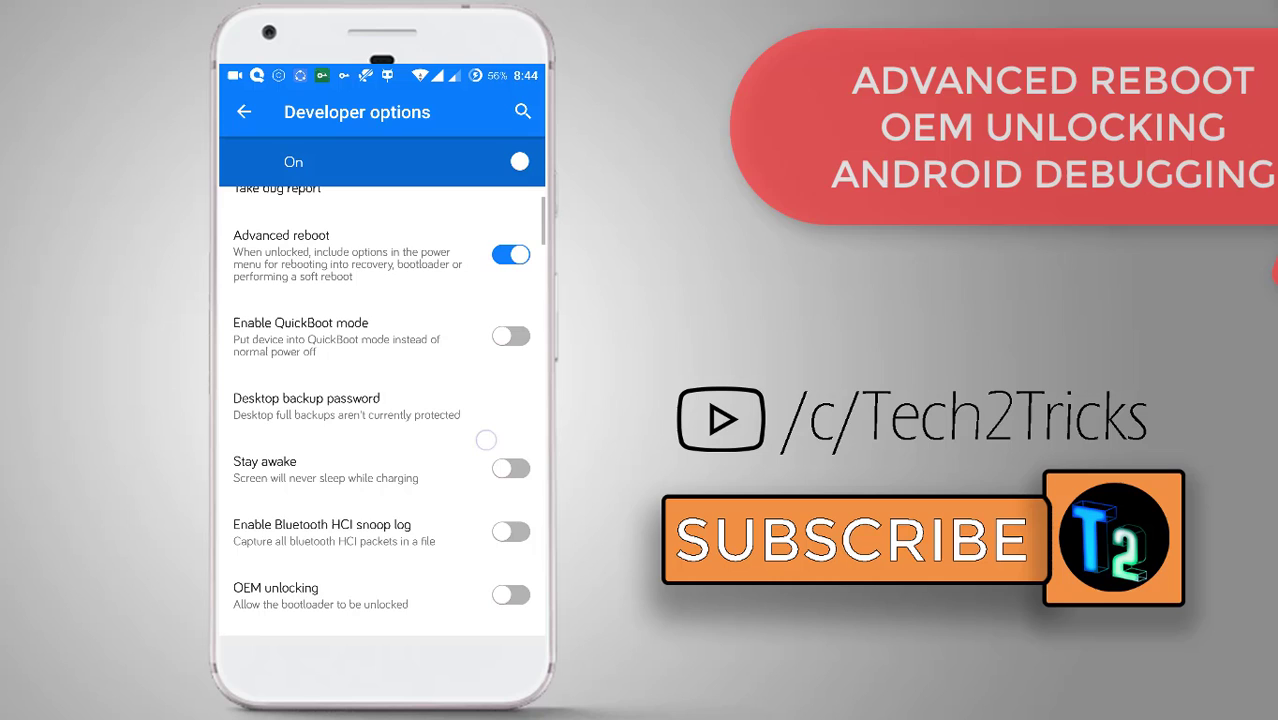
scroll("down", 3)
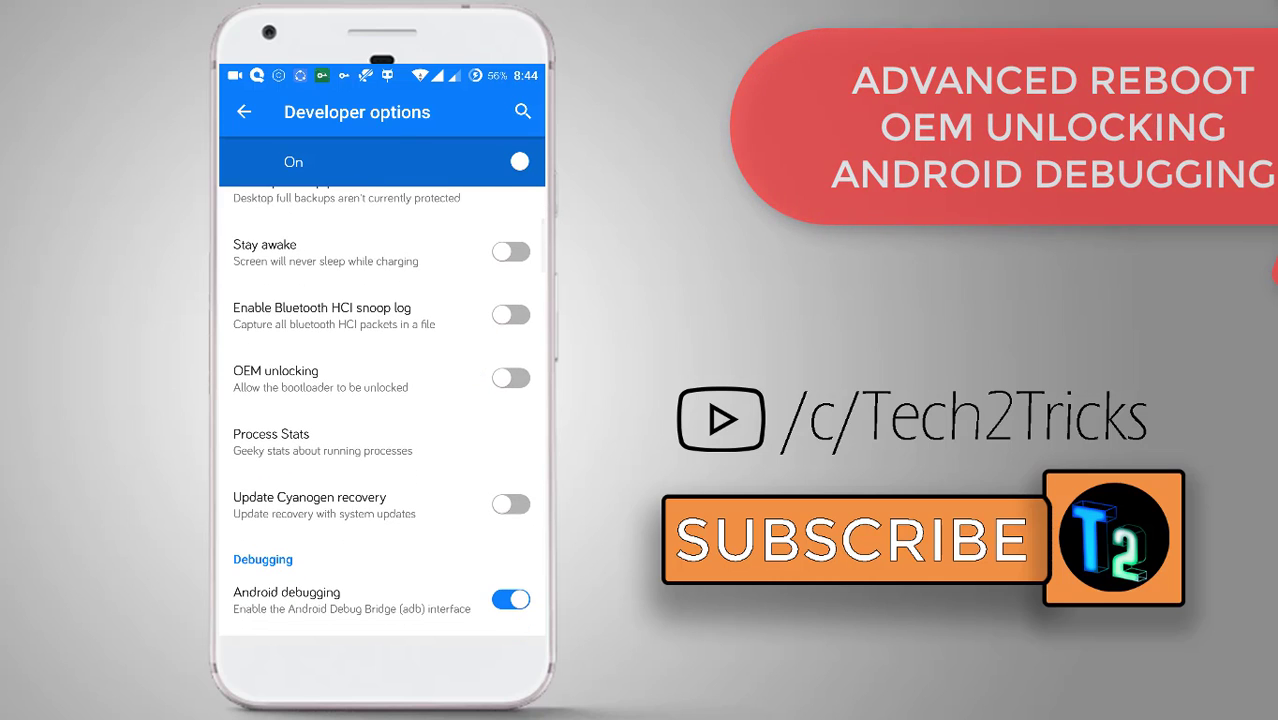
left_click(510, 378)
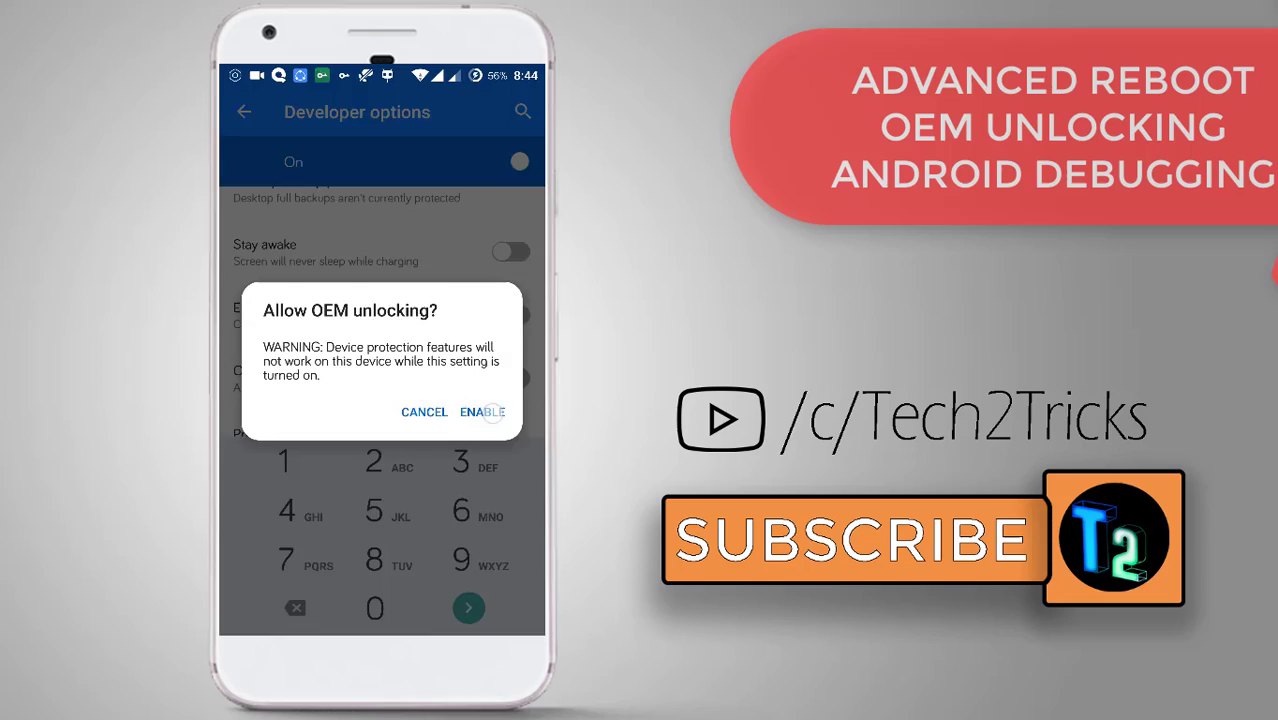
left_click(482, 412)
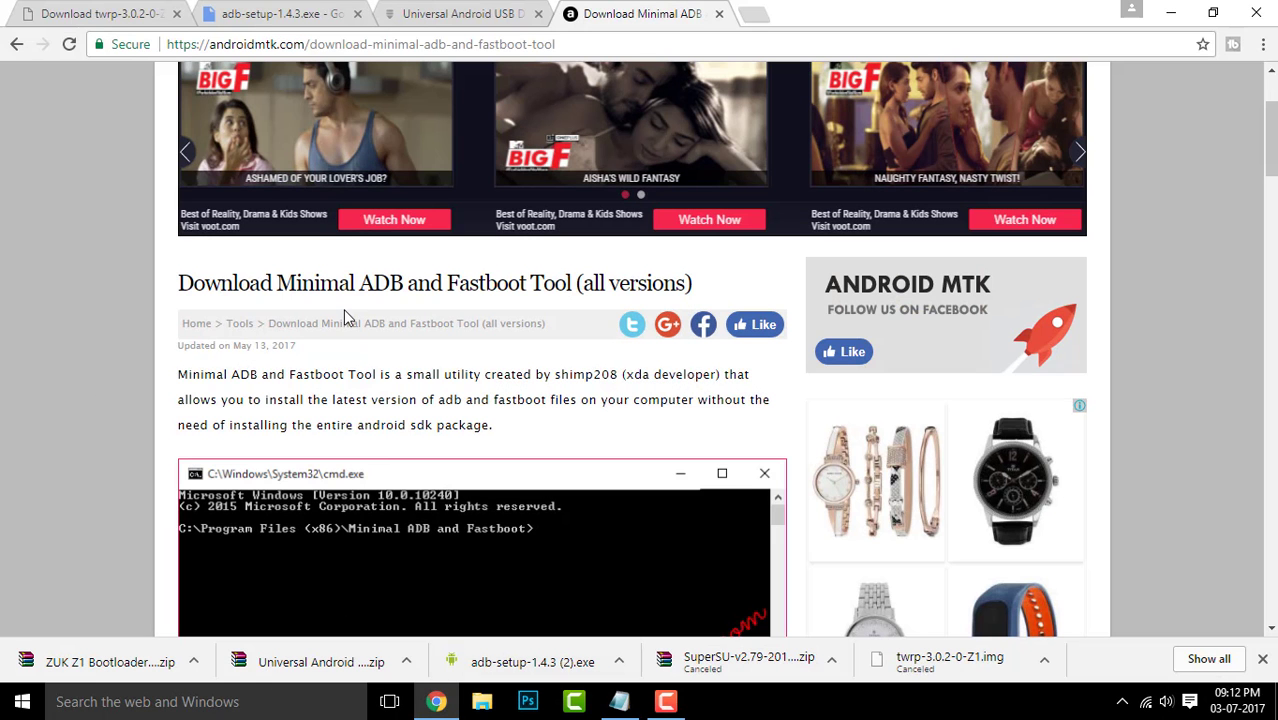
left_click(95, 18)
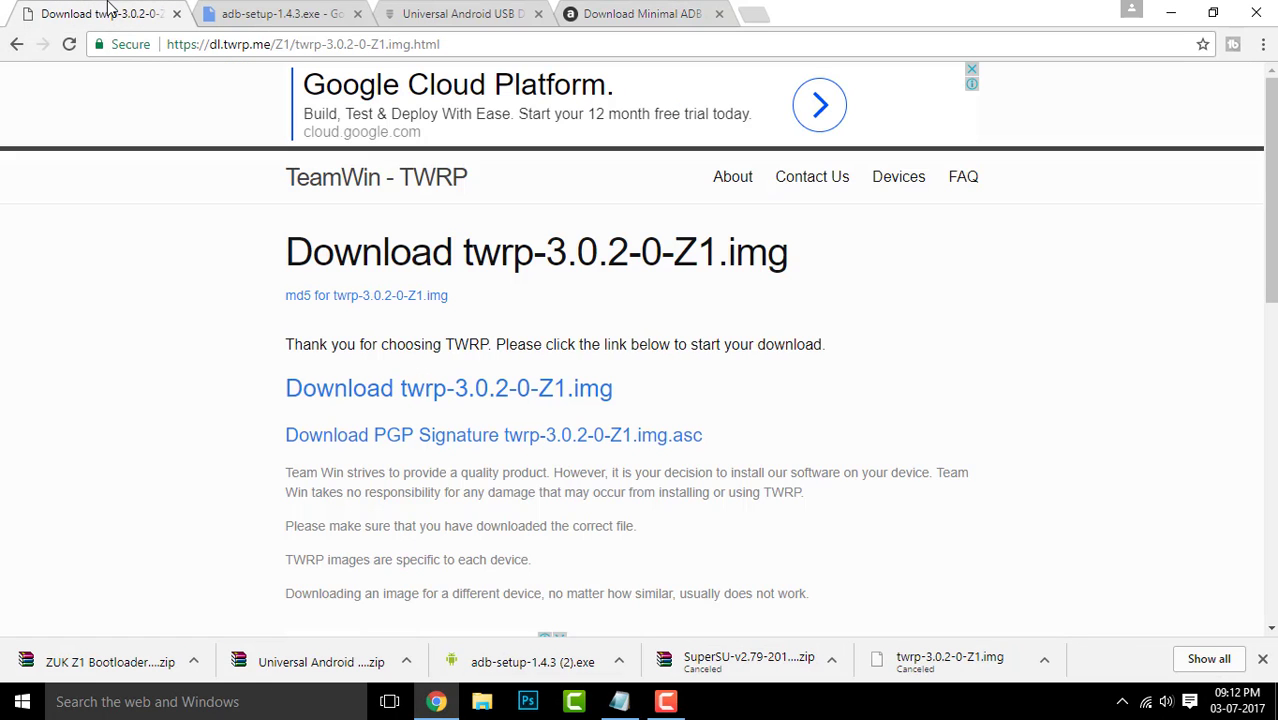
mouse_move(440, 399)
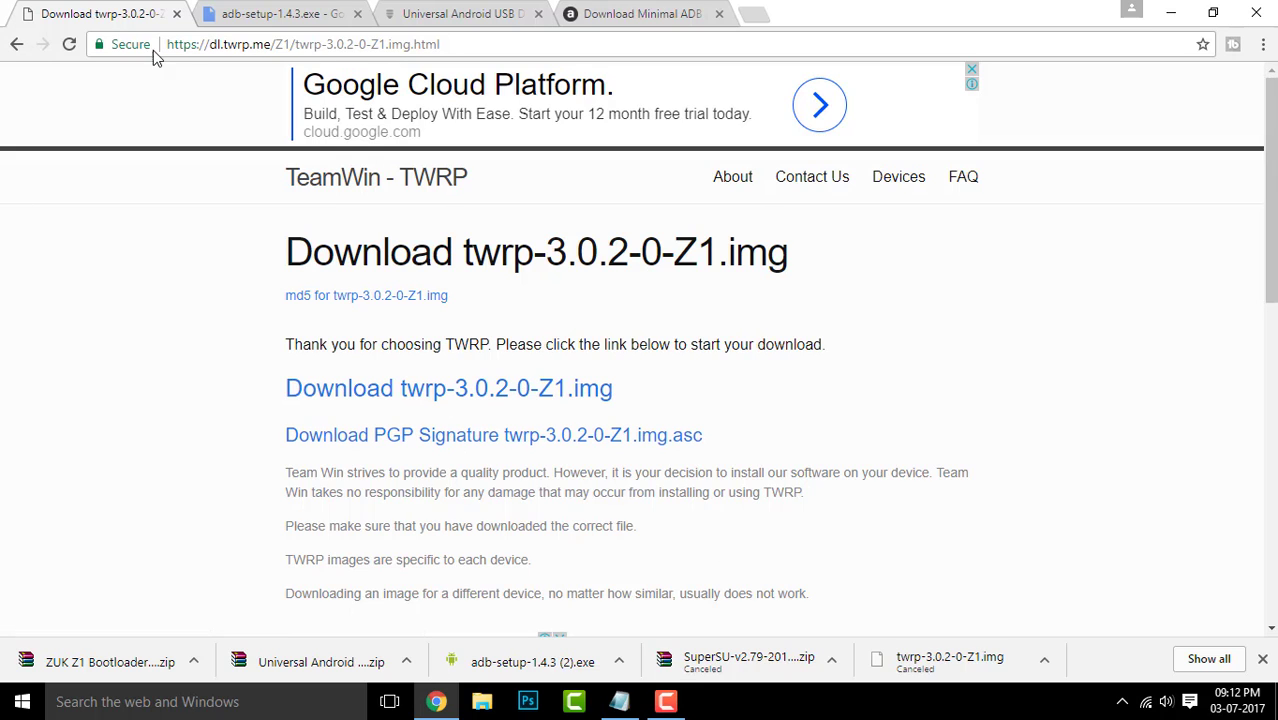
left_click(270, 18)
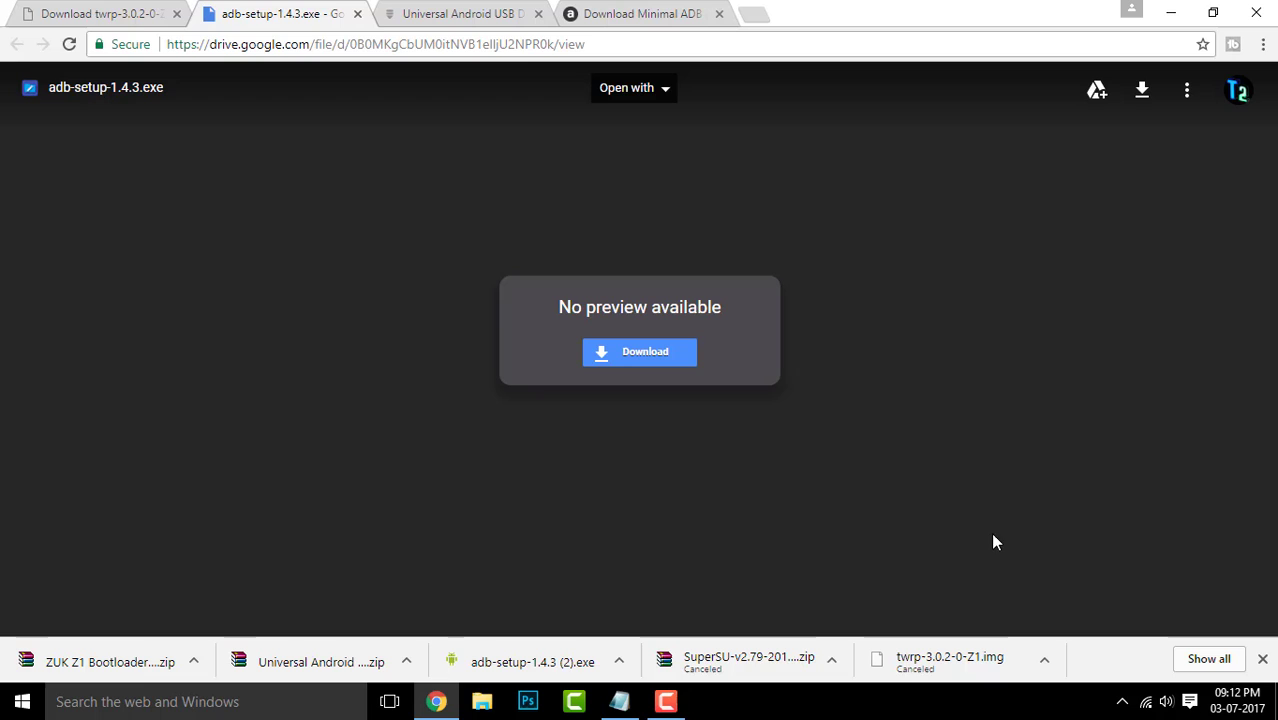
mouse_move(1134, 150)
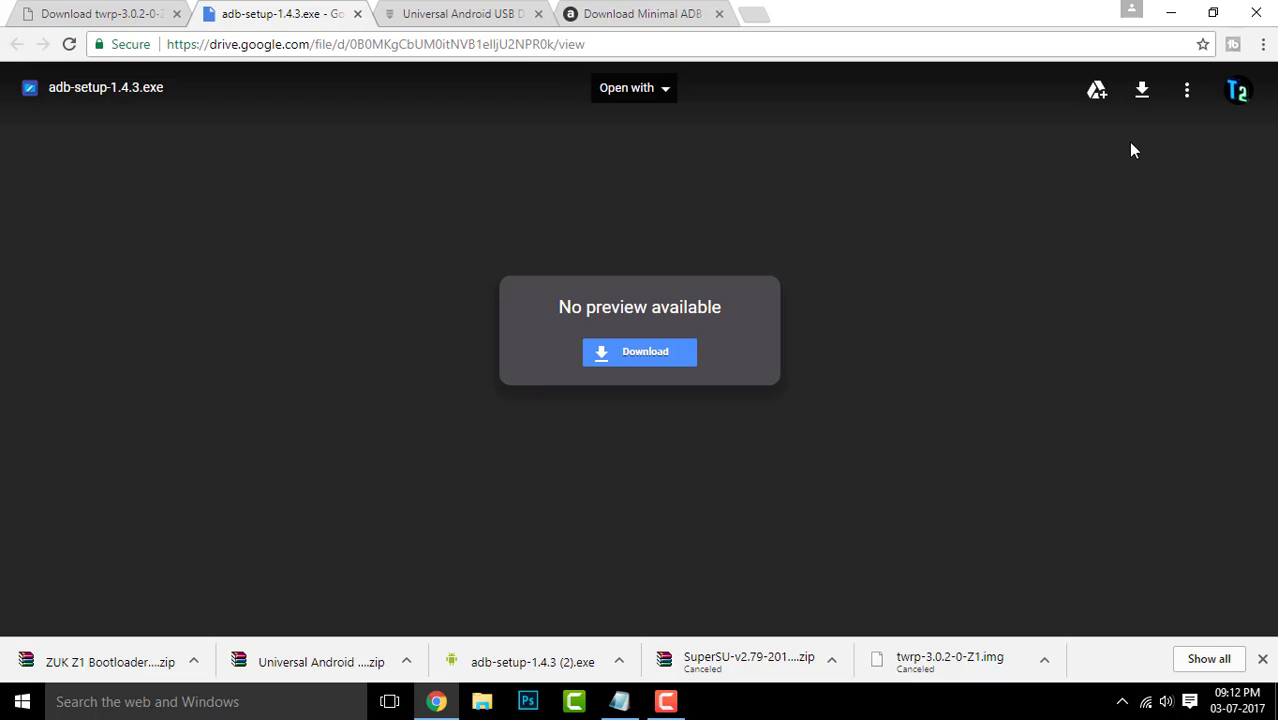
left_click(462, 12)
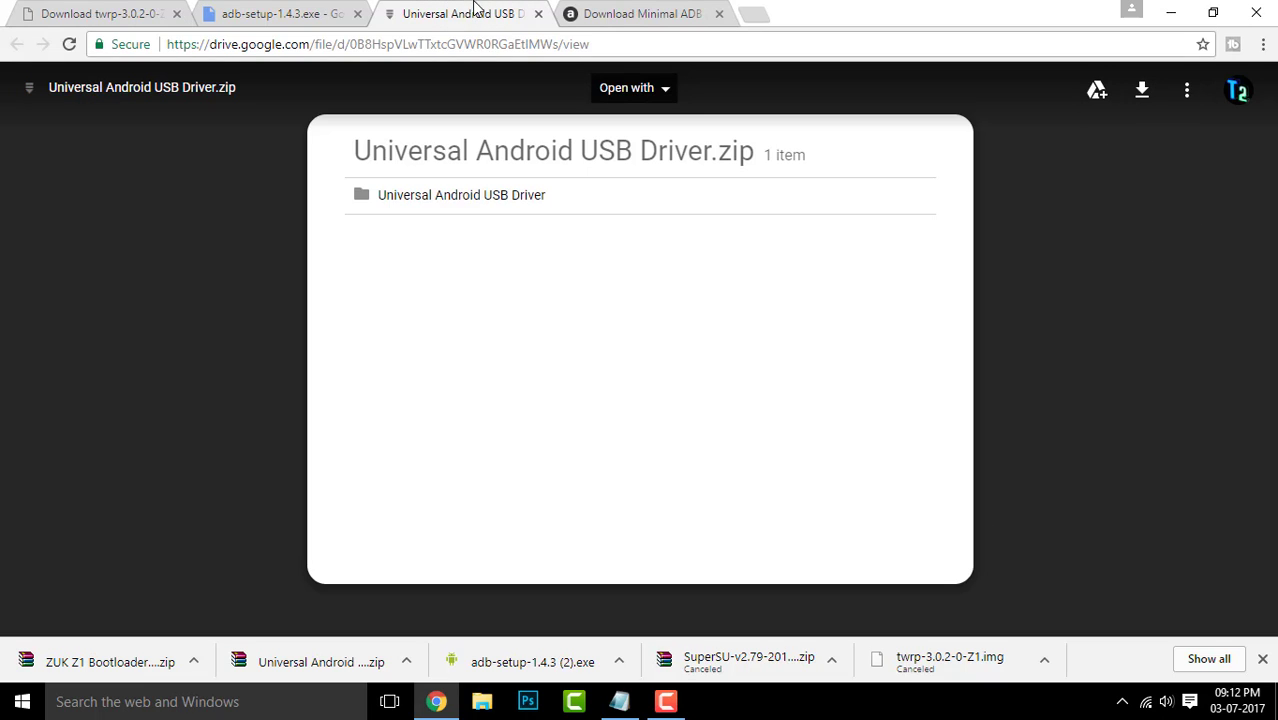
mouse_move(340, 215)
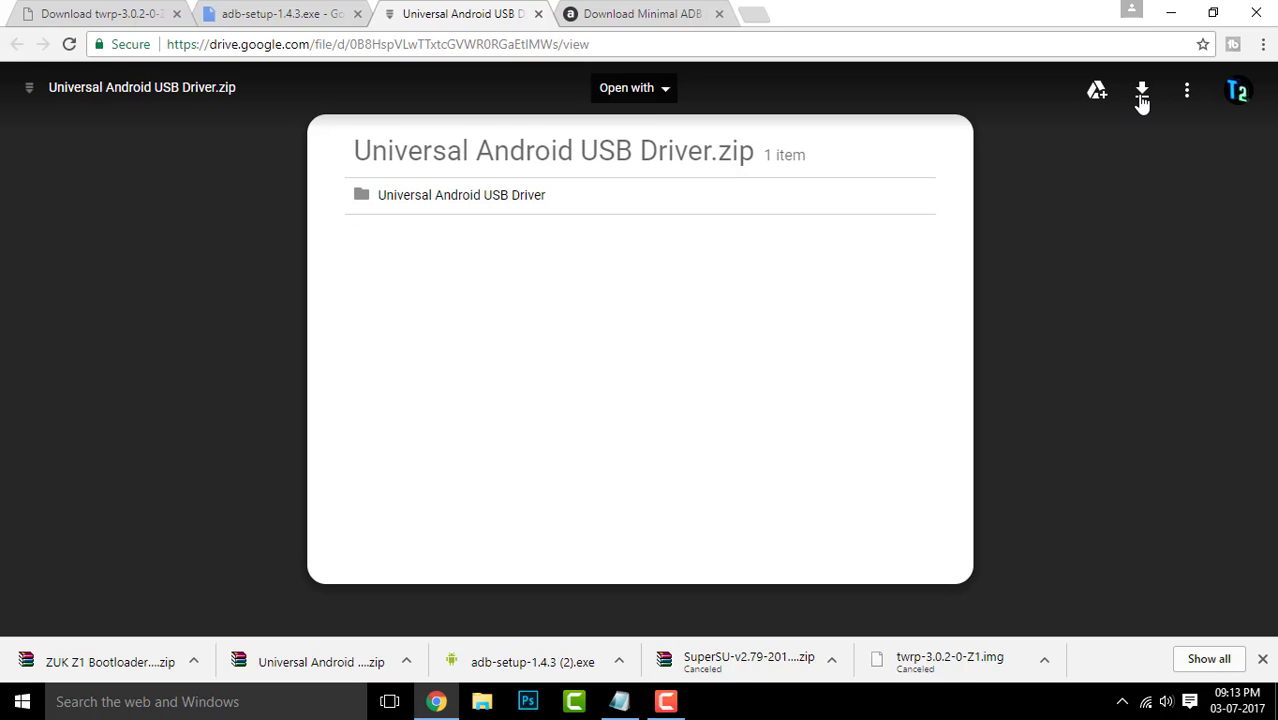
left_click(652, 13)
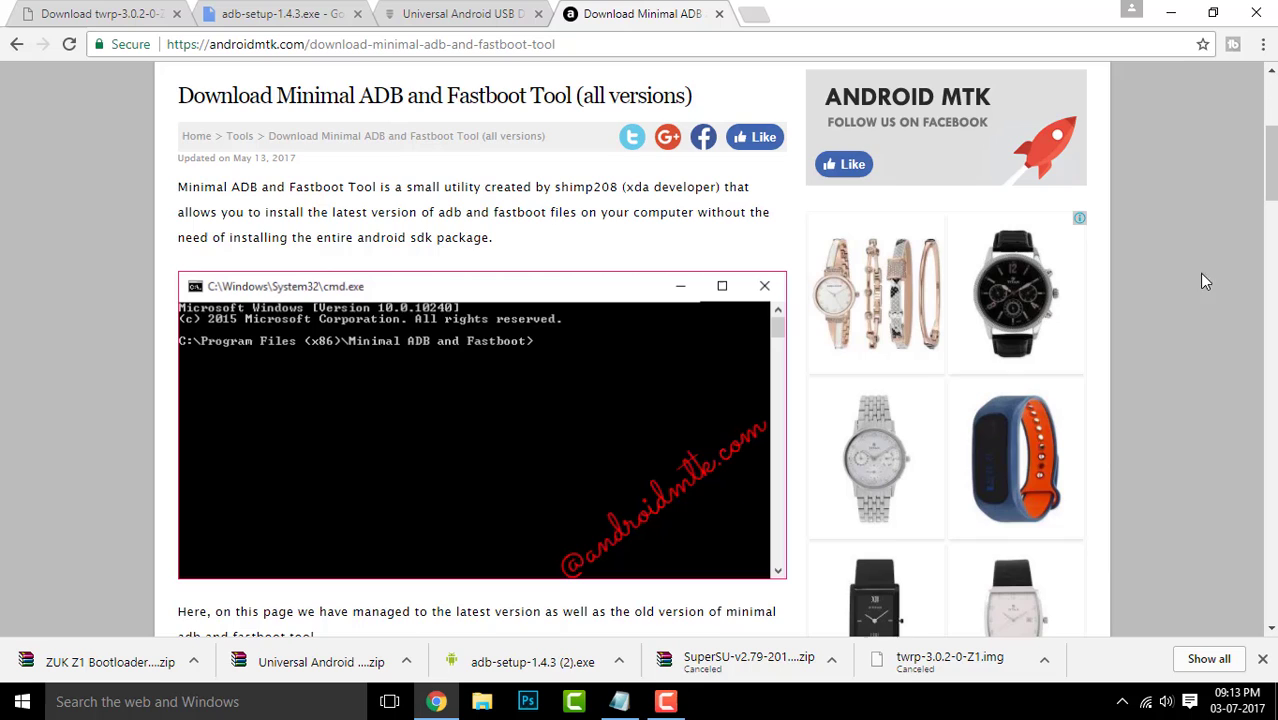
scroll("down", 3)
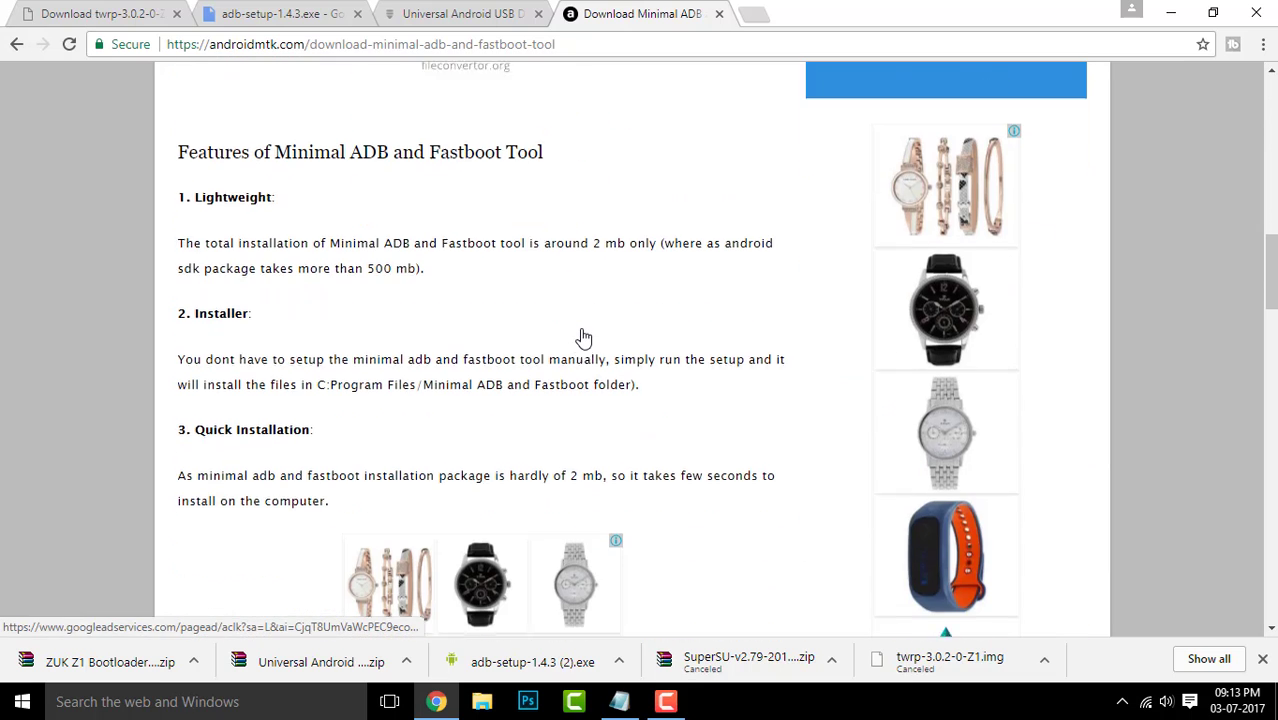
scroll("down", 3)
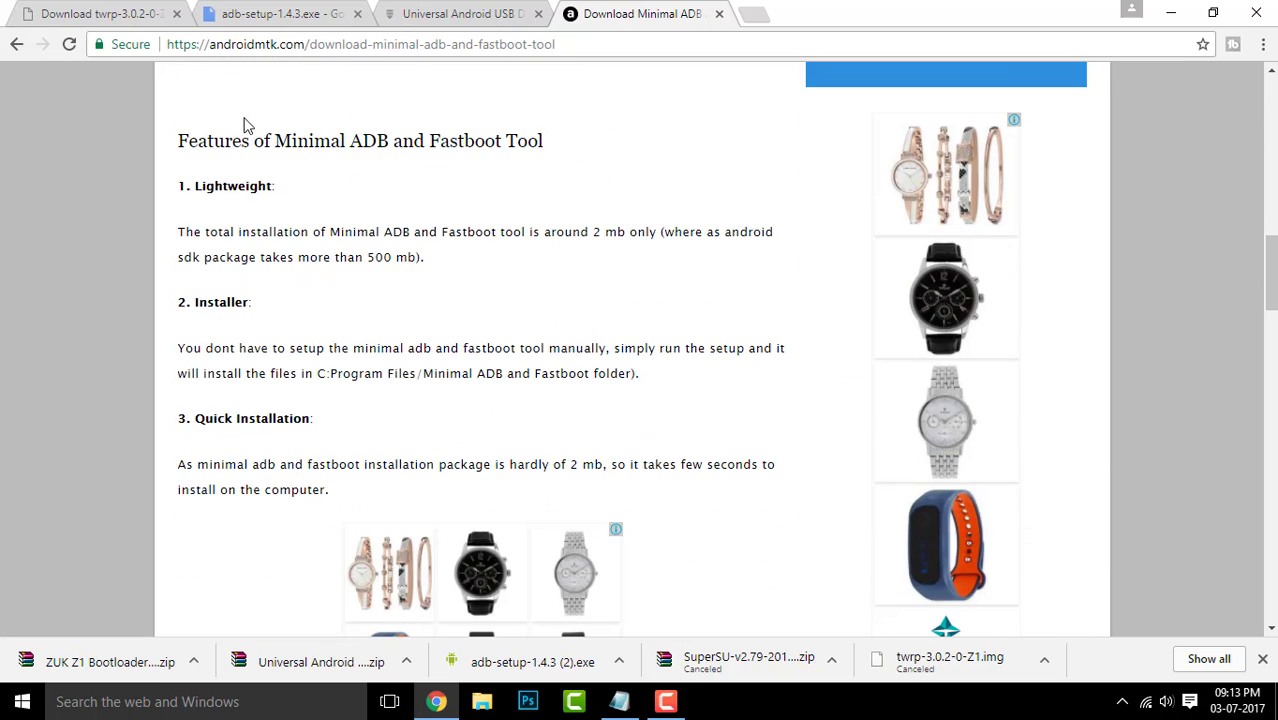
left_click(280, 16)
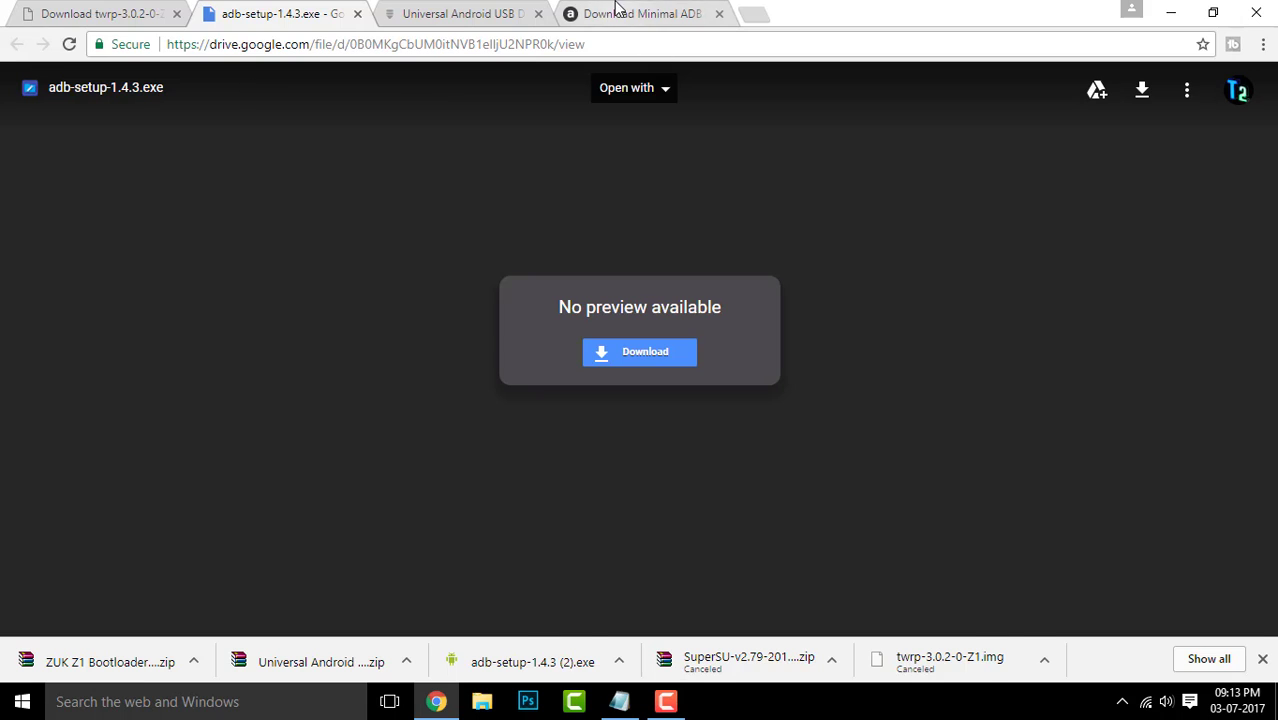
left_click(640, 13)
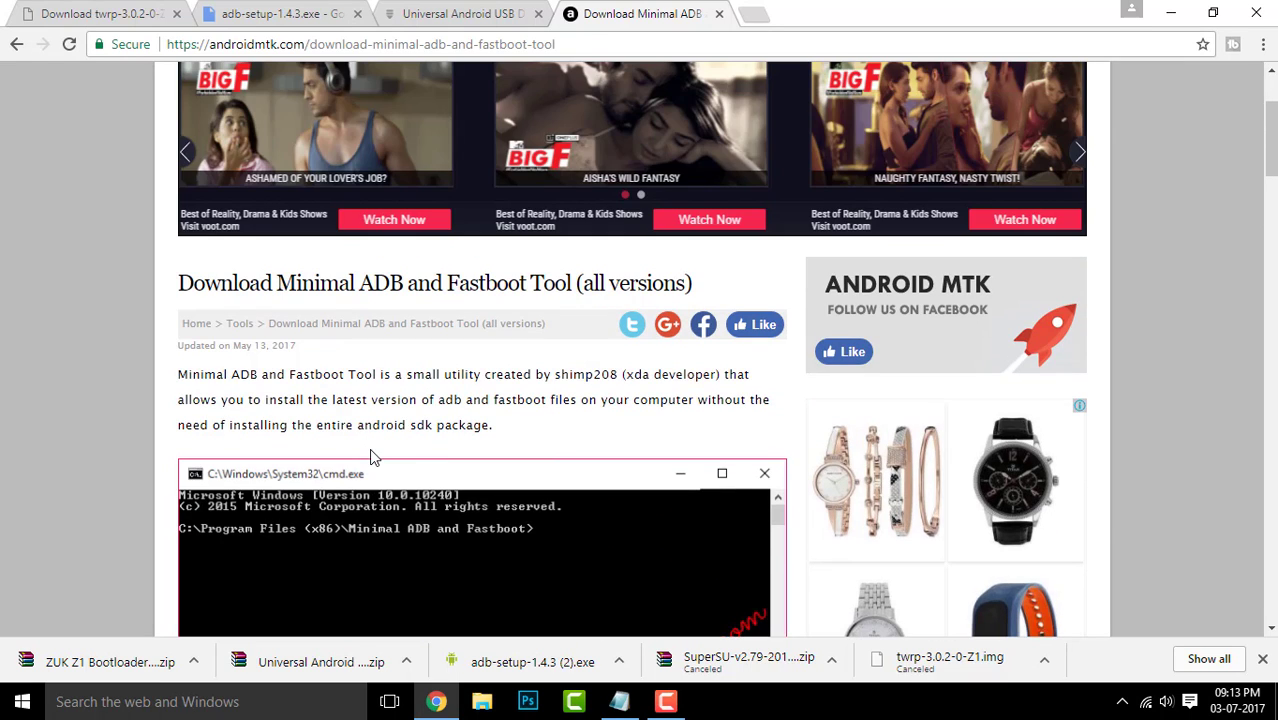
scroll("down", 3)
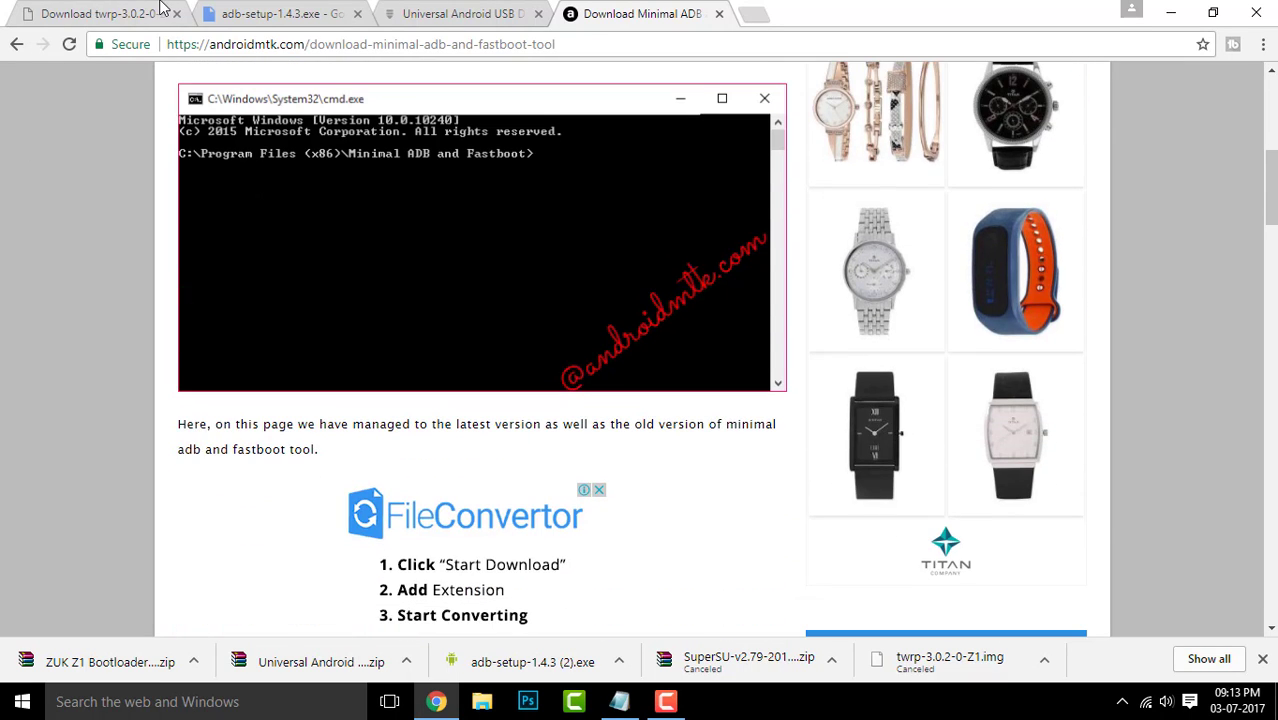
mouse_move(816, 461)
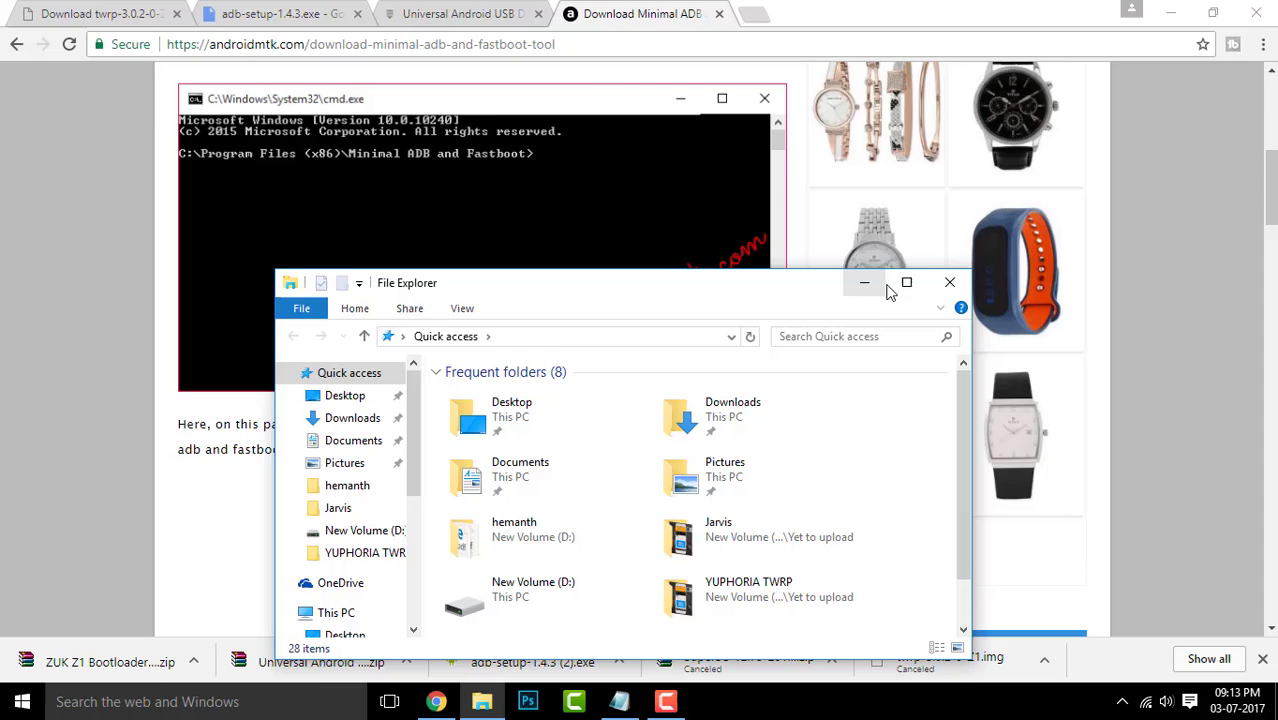
- Maximize File Explorer and select the TWRP image, adb-setup and USB driver files in Downloads
left_click(907, 282)
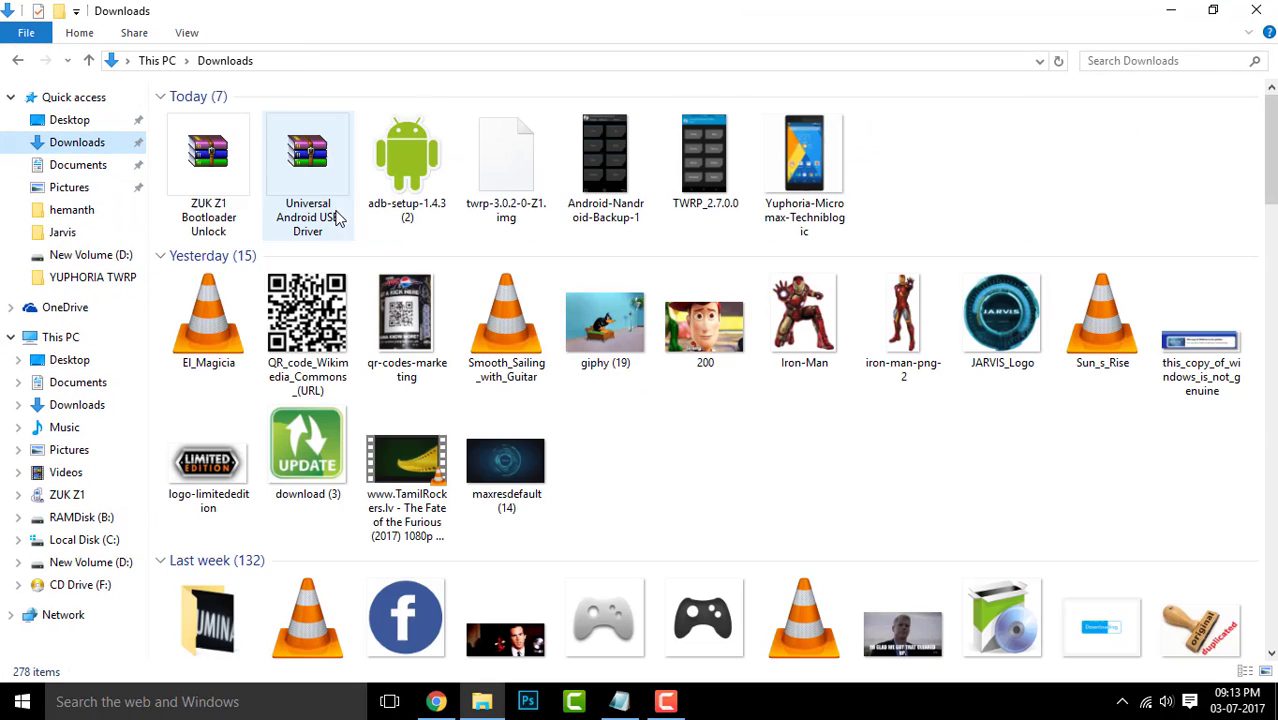
left_click(506, 160)
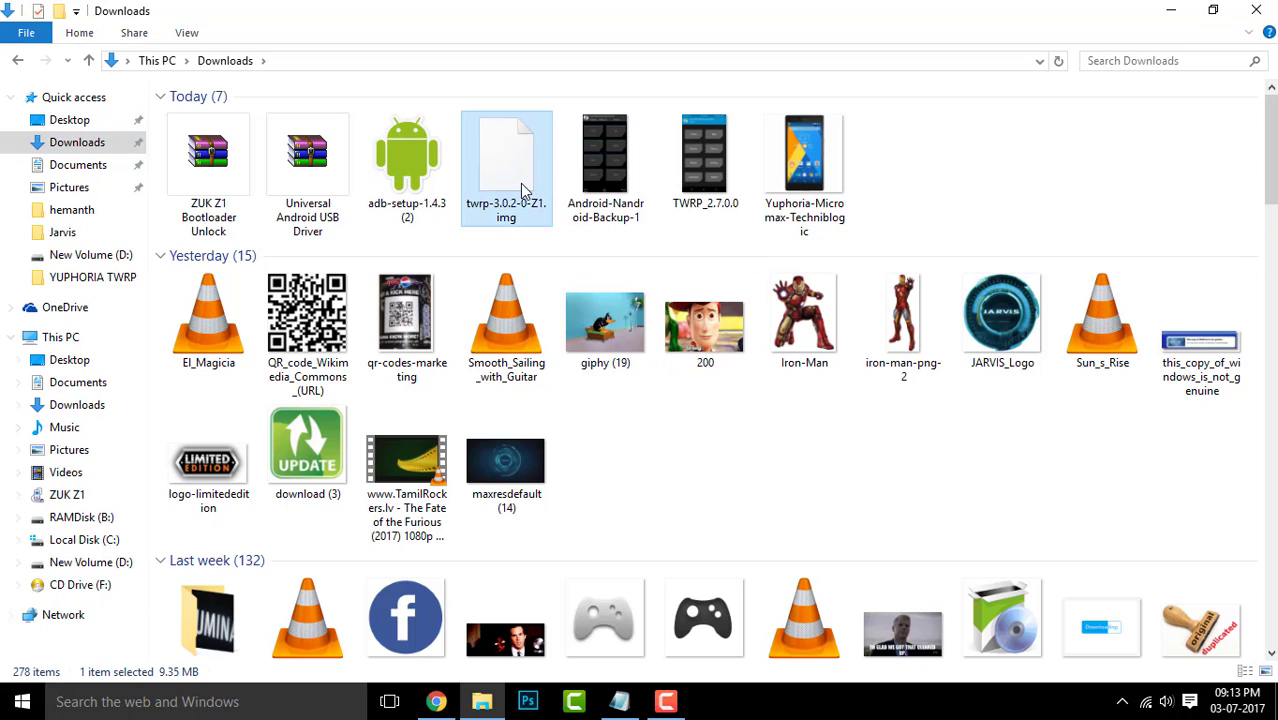
left_click(406, 160)
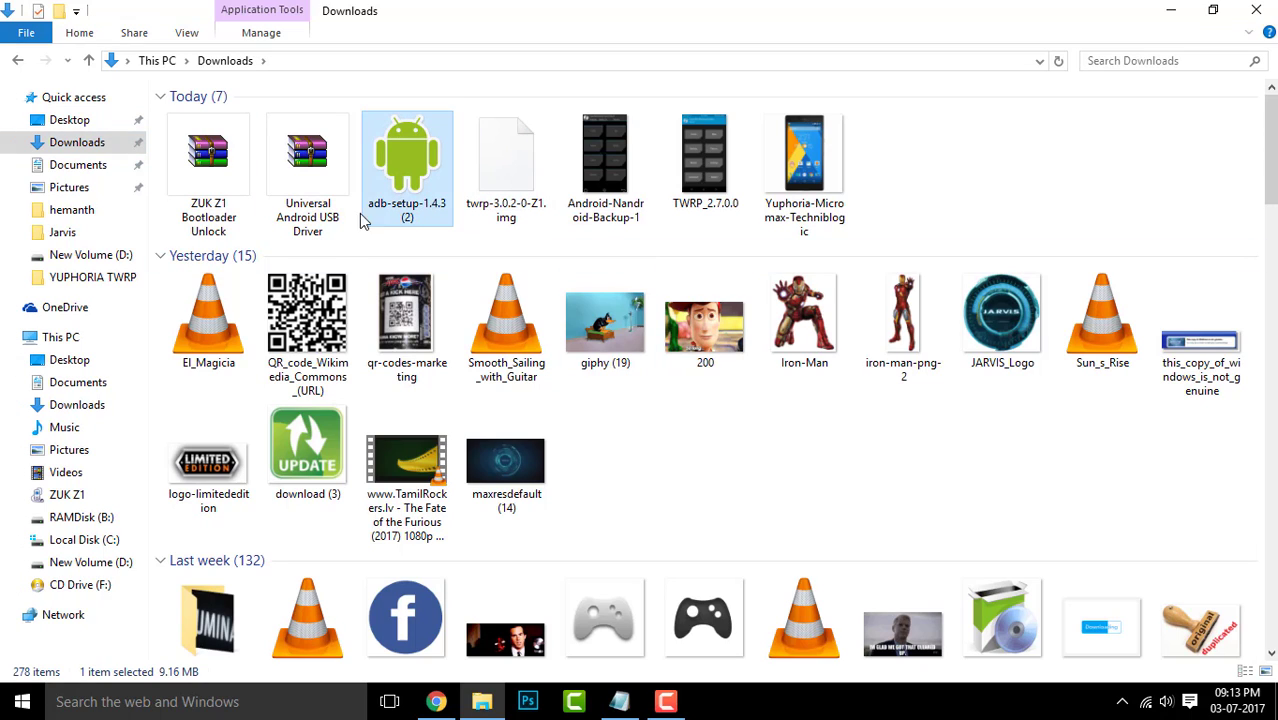
left_click(307, 155)
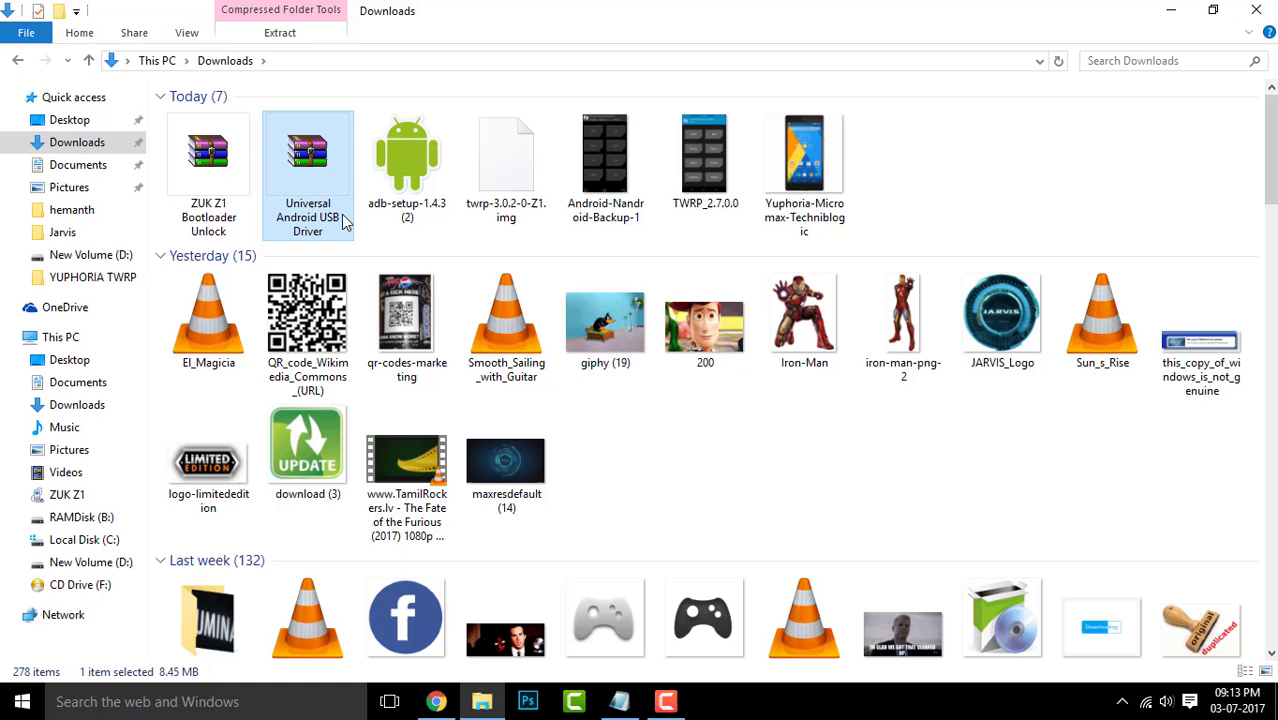
mouse_move(443, 207)
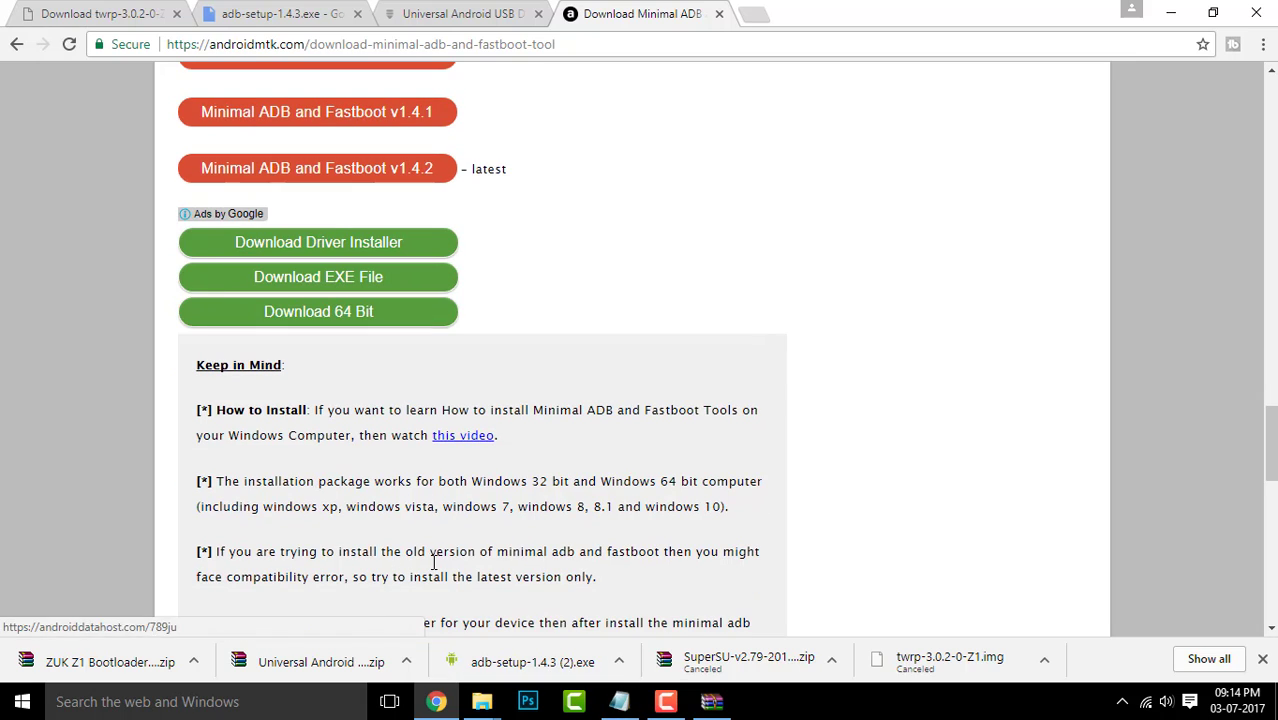
mouse_move(479, 700)
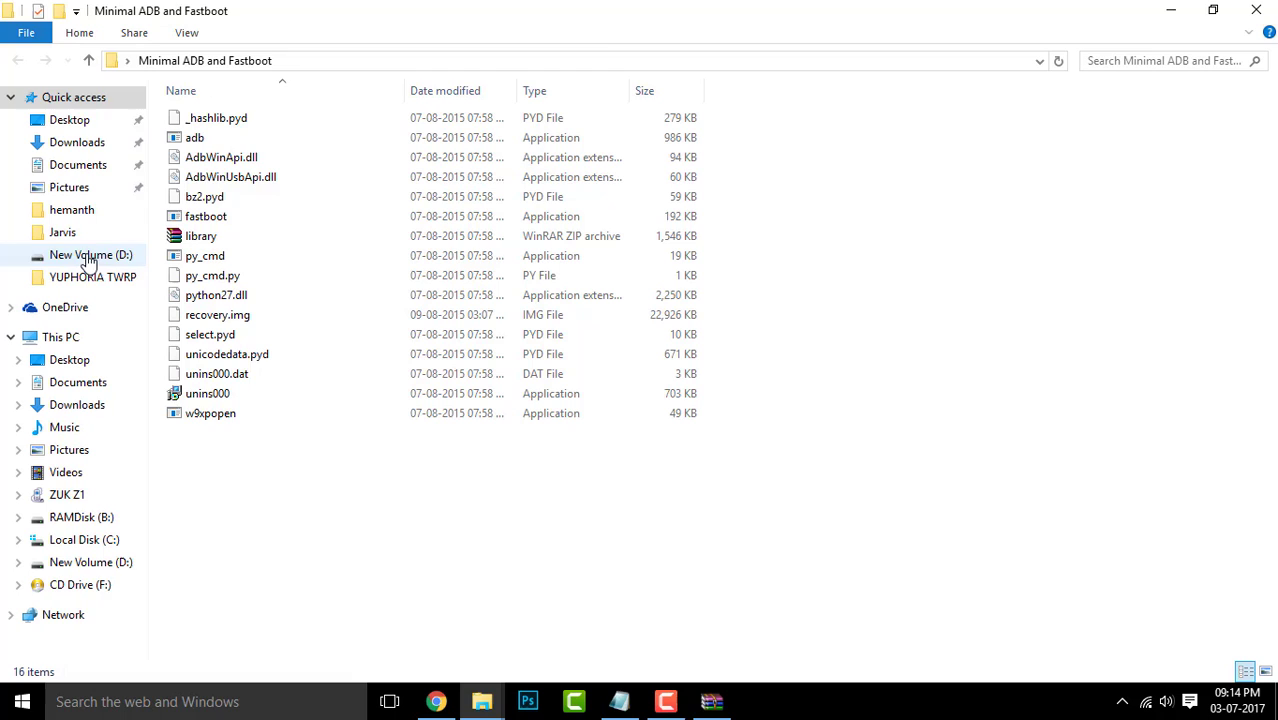
- Launch the Minimal ADB and Fastboot installer from the WinRAR archive and allow it to run
left_click(69, 119)
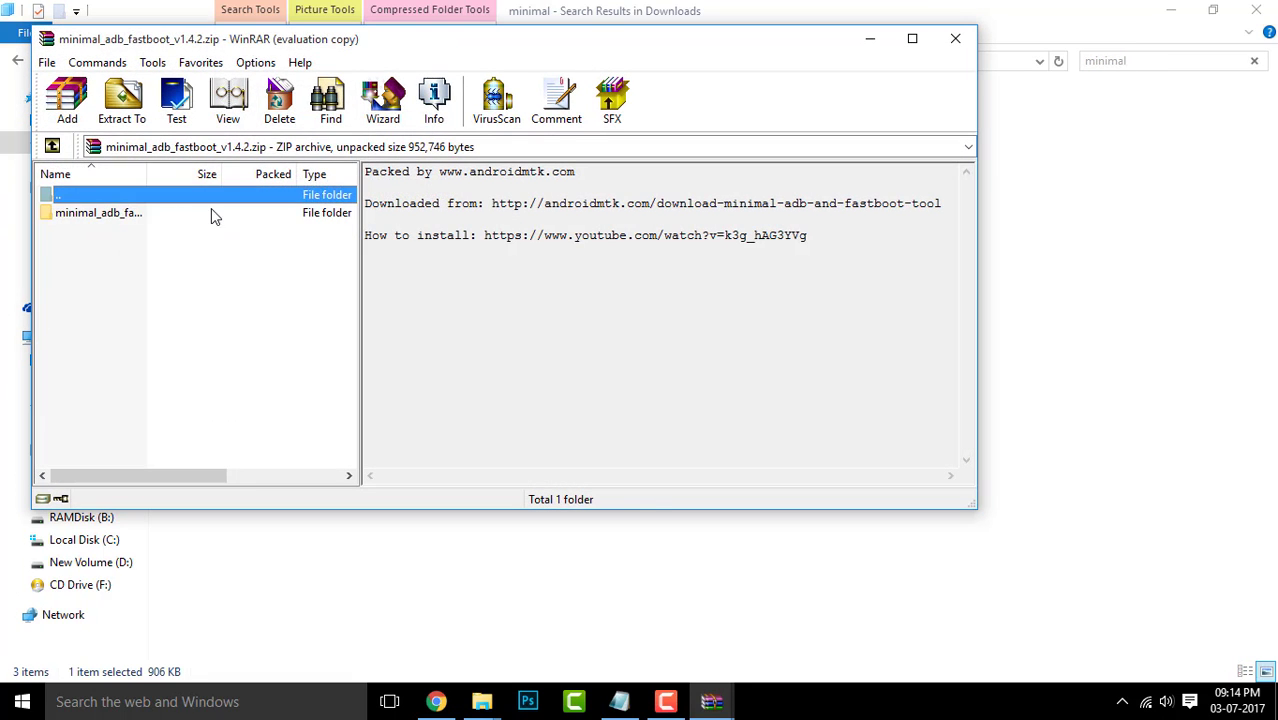
double_click(100, 212)
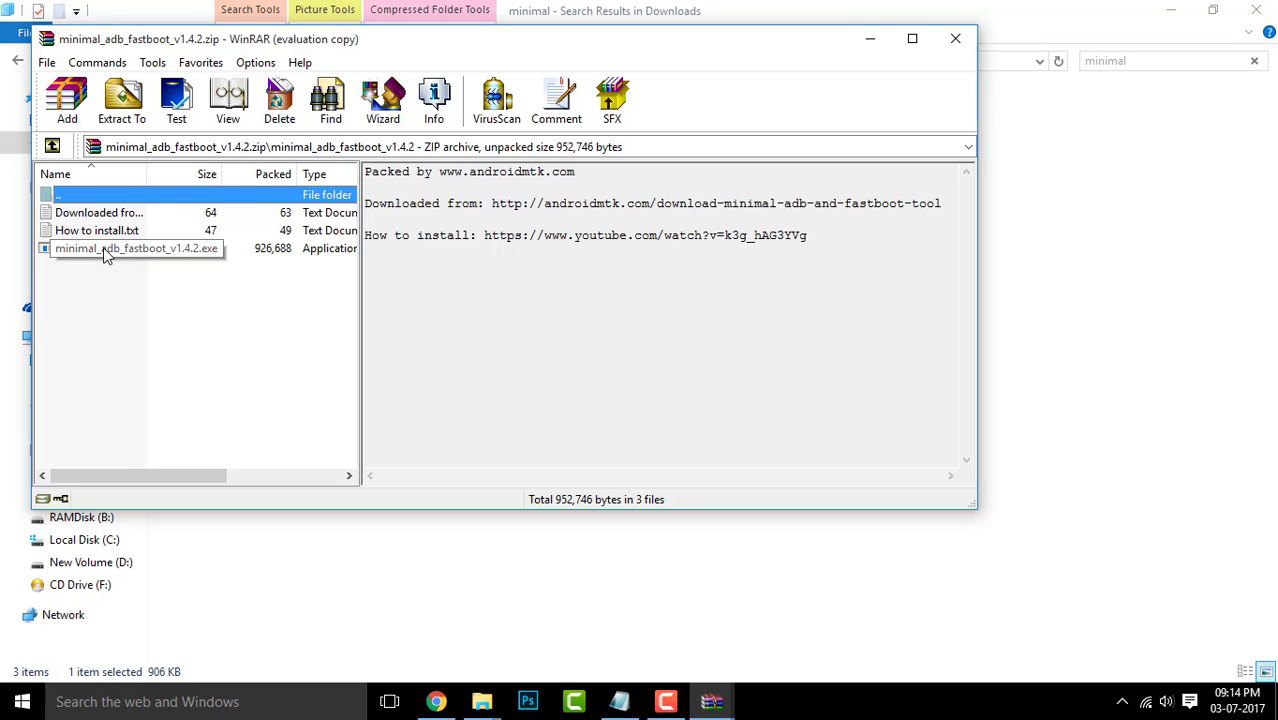
double_click(130, 248)
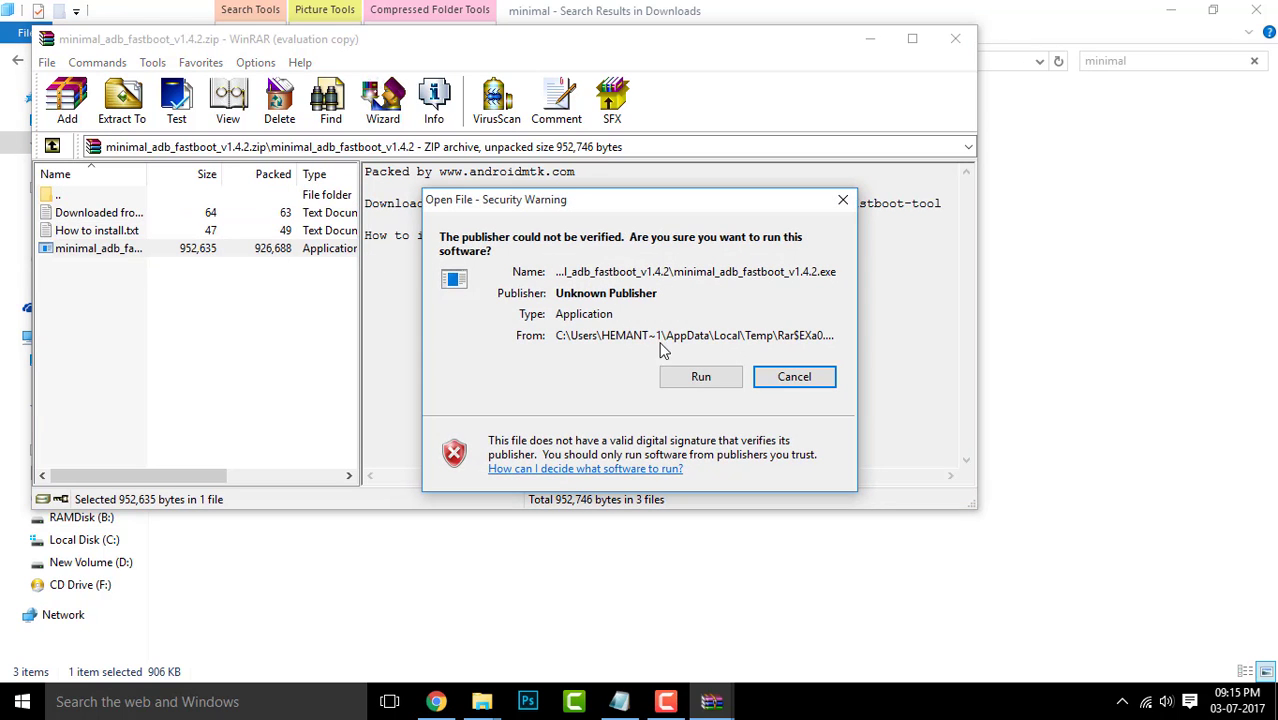
left_click(794, 376)
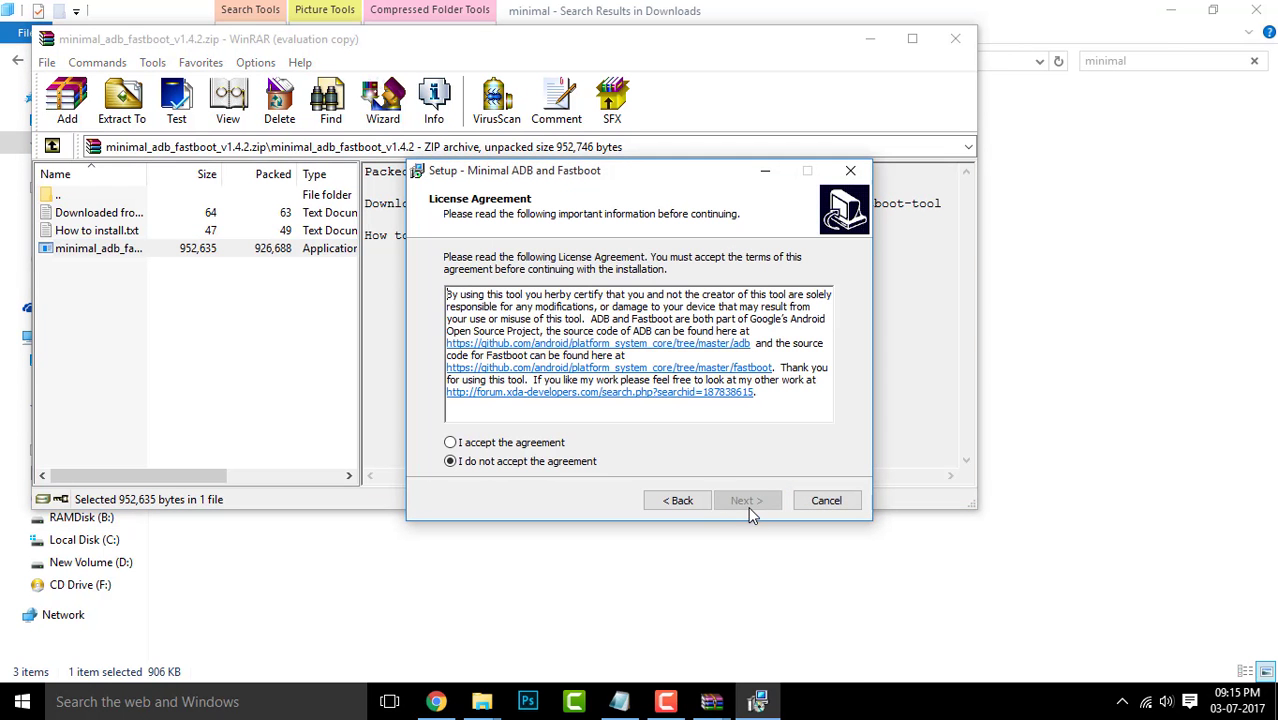
- Install Minimal ADB and Fastboot to d:\Minimal ADB and Fastboot with Launch unticked
left_click(747, 500)
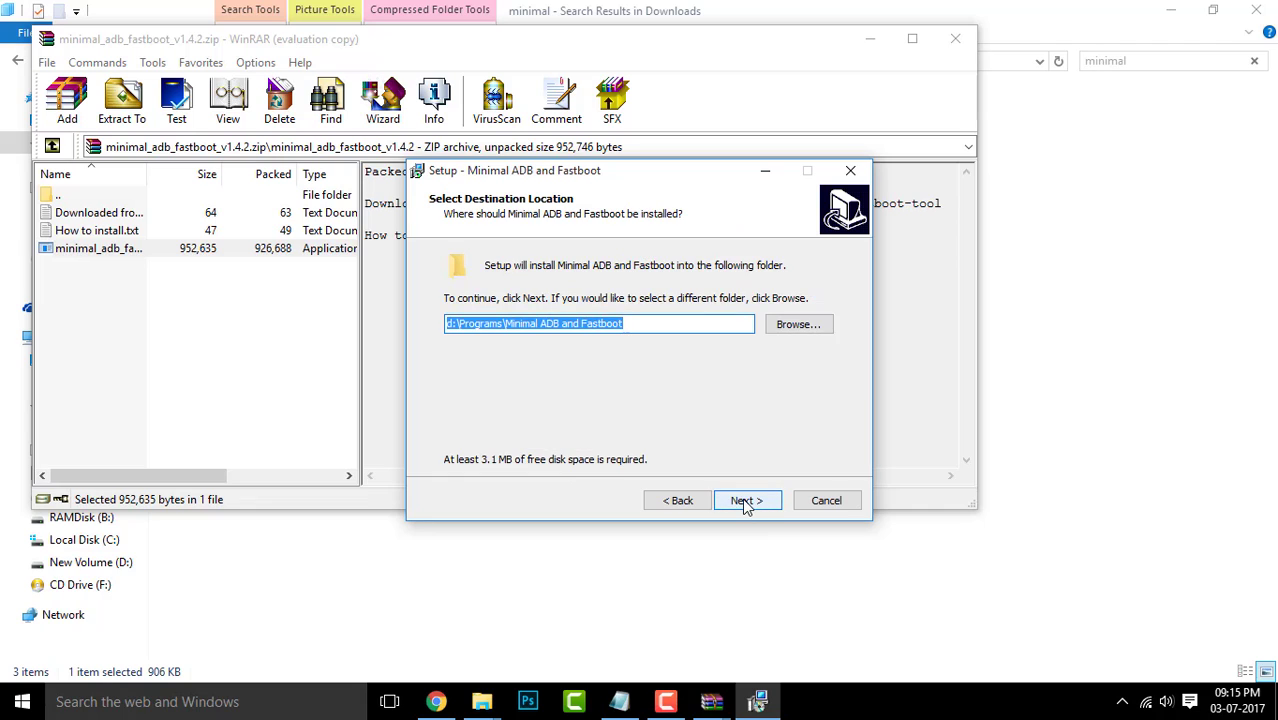
left_click(747, 500)
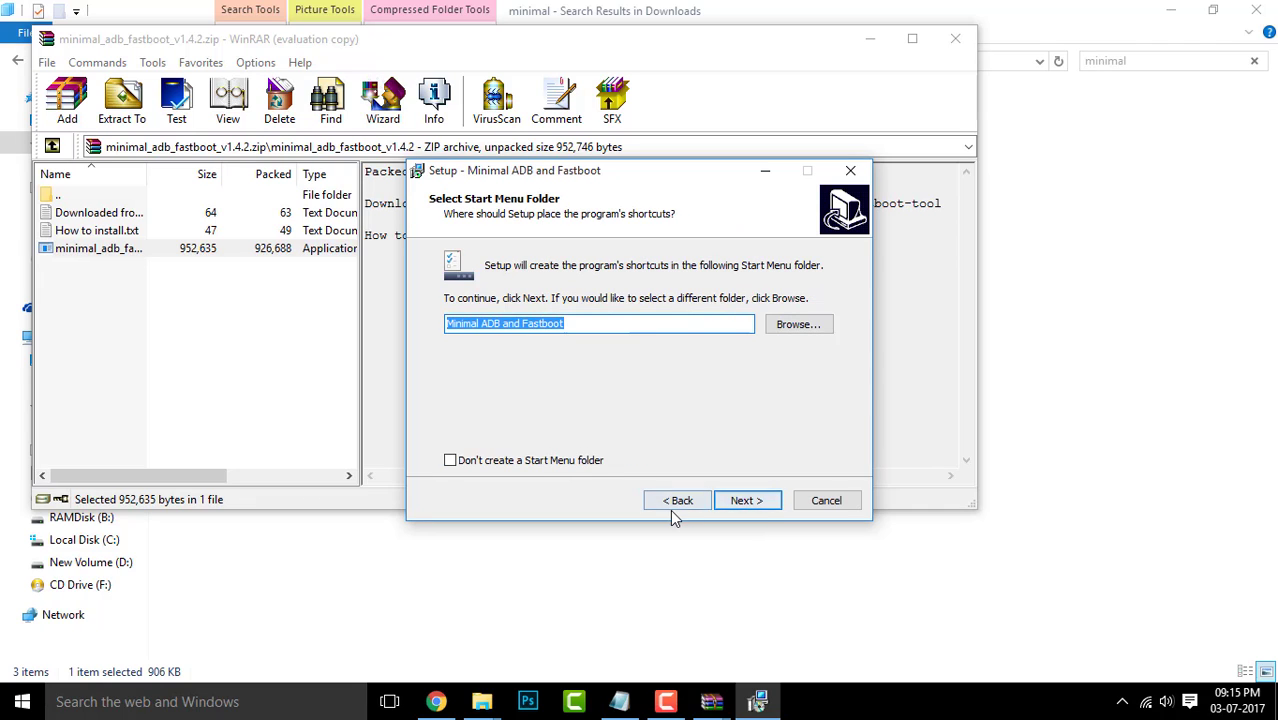
left_click(677, 500)
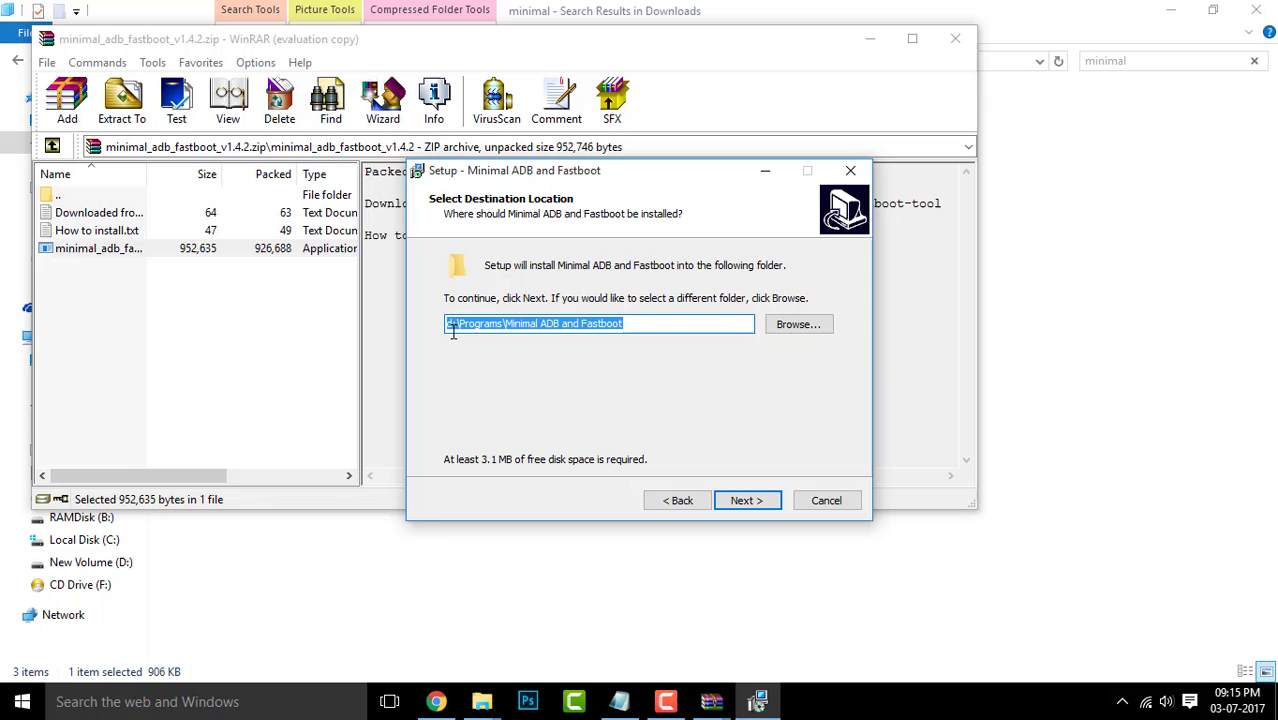
left_click(798, 324)
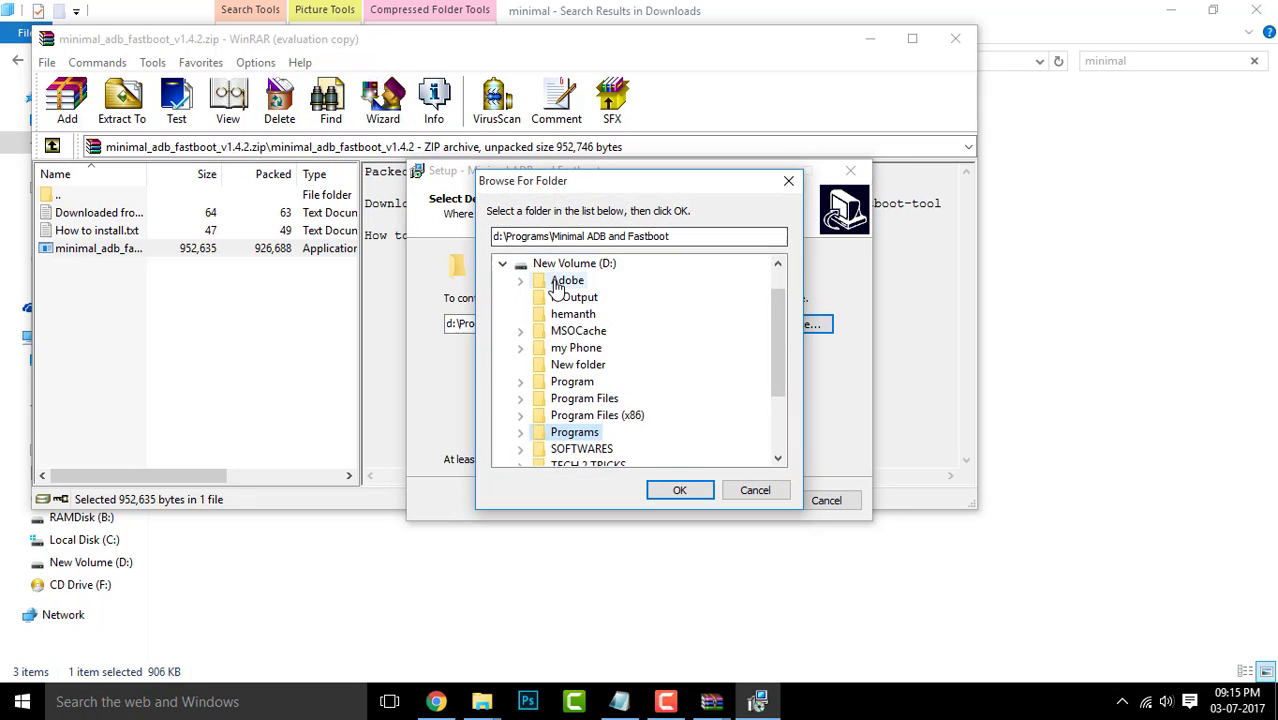
left_click(679, 489)
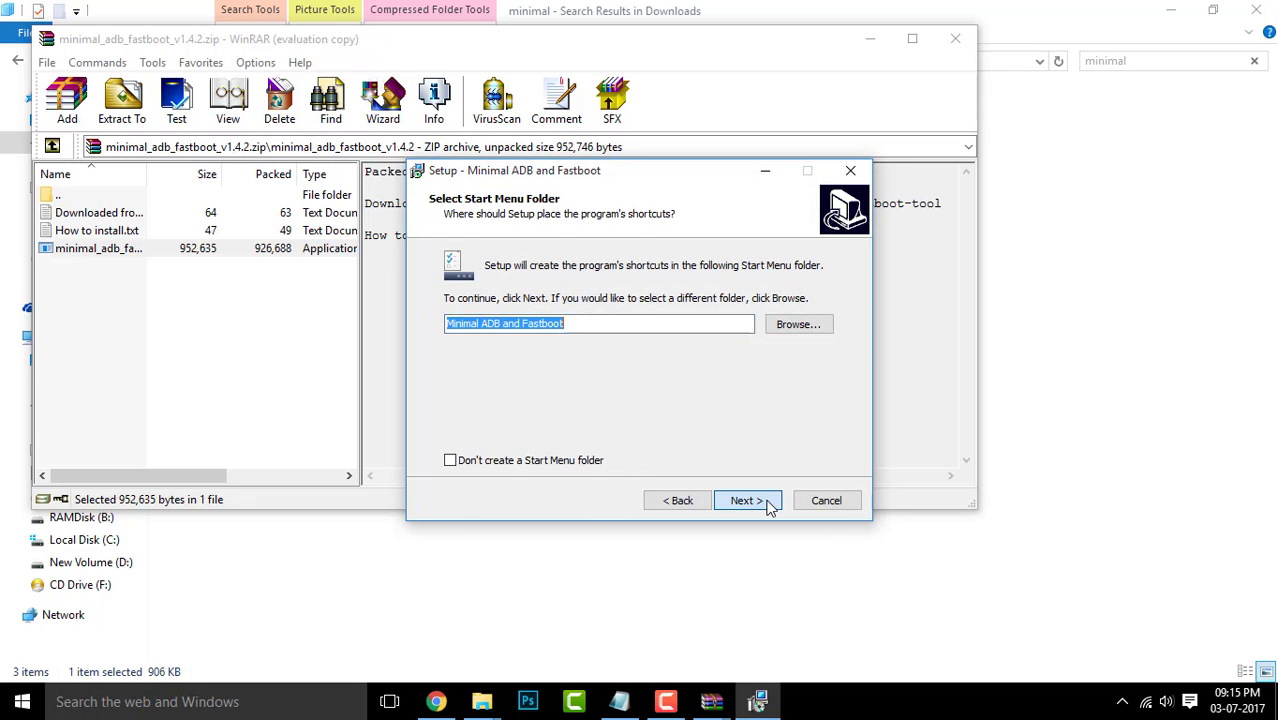
left_click(747, 500)
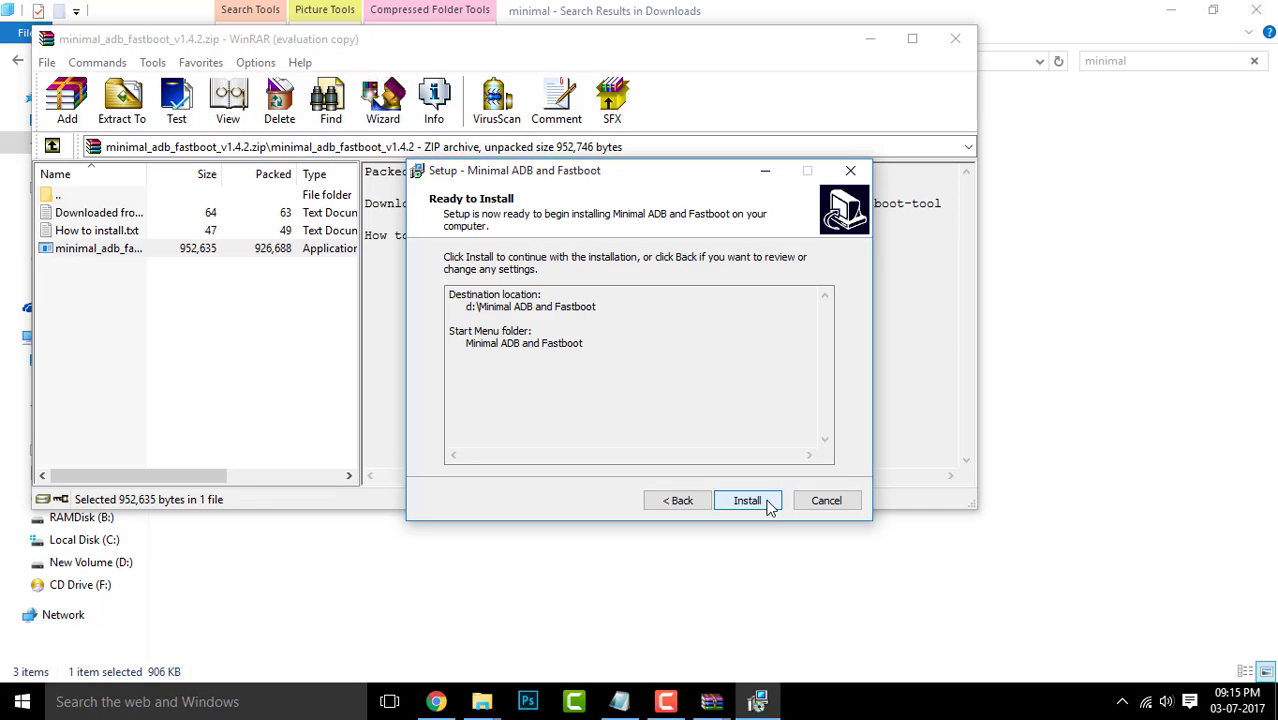
left_click(747, 500)
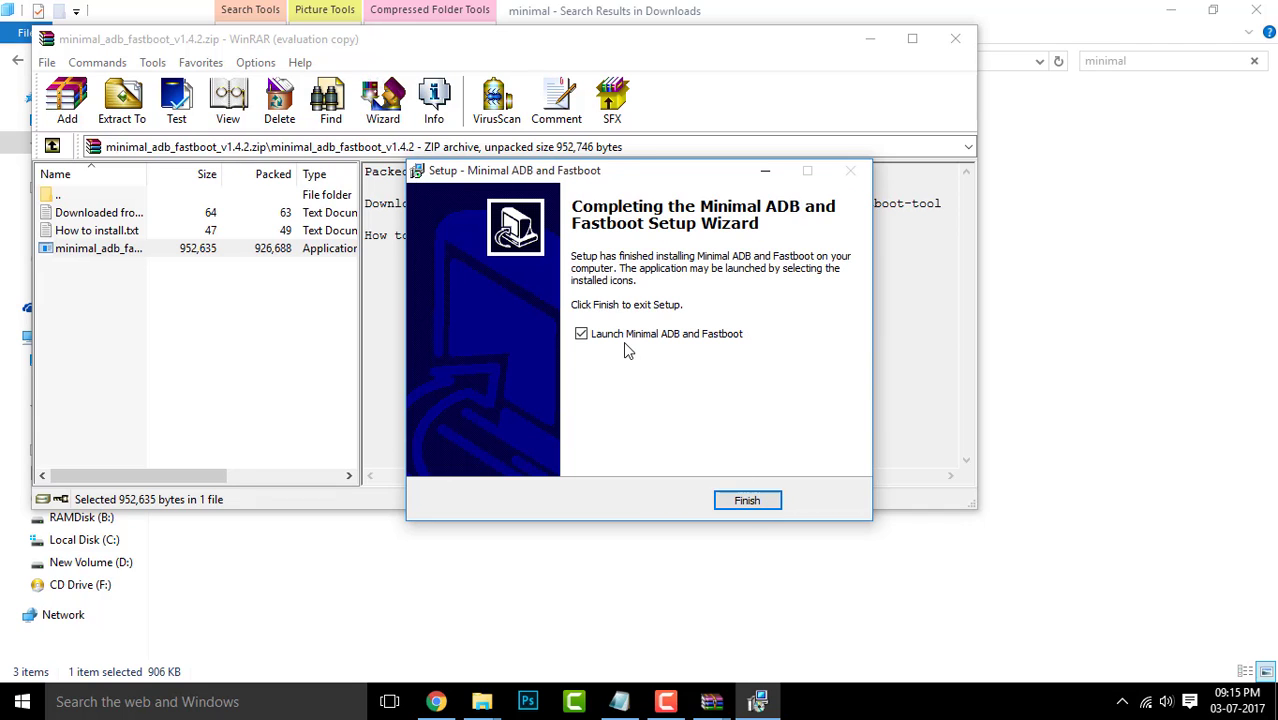
left_click(581, 333)
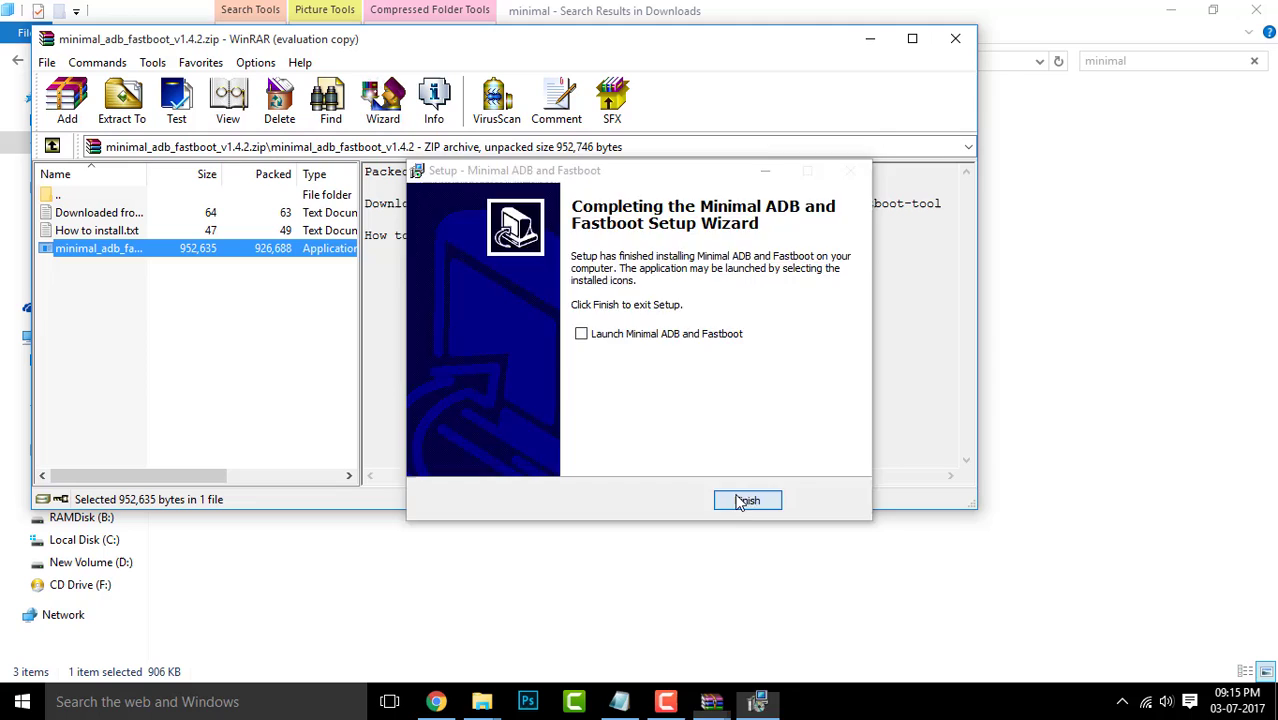
- Finish setup and browse to New Volume (D:) > Minimal ADB and Fastboot
left_click(747, 500)
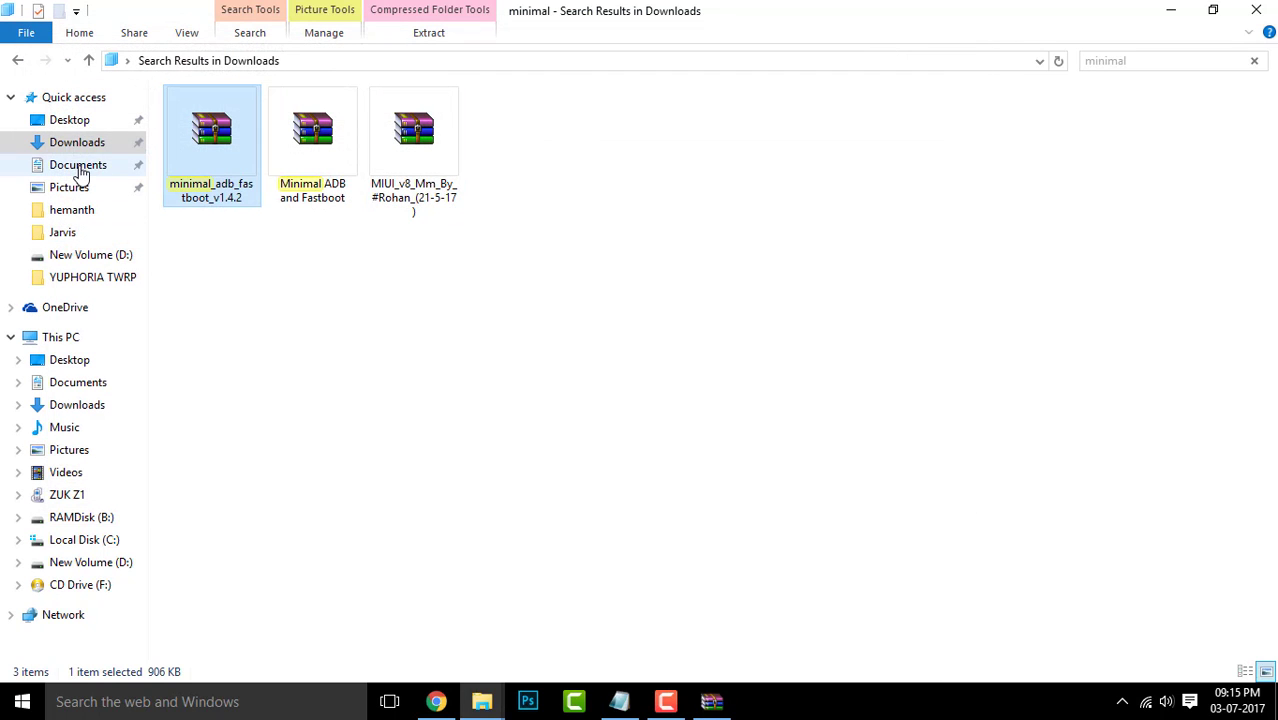
left_click(77, 142)
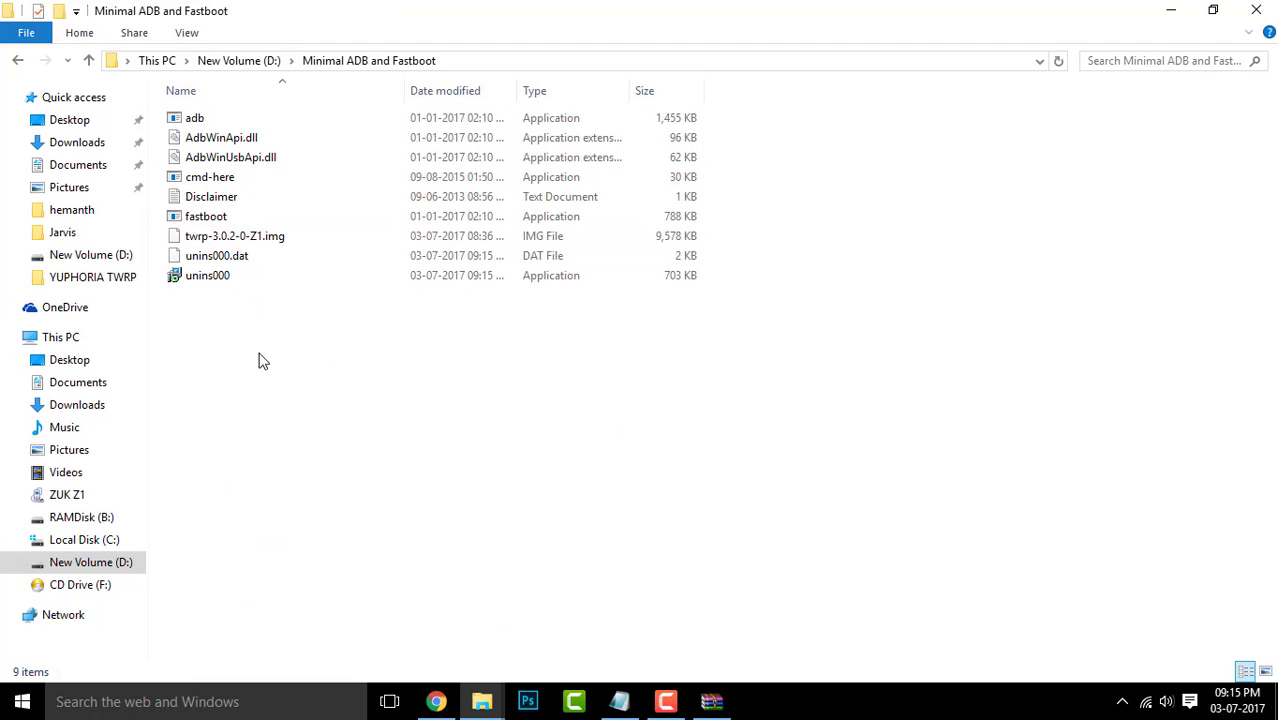
mouse_move(438, 375)
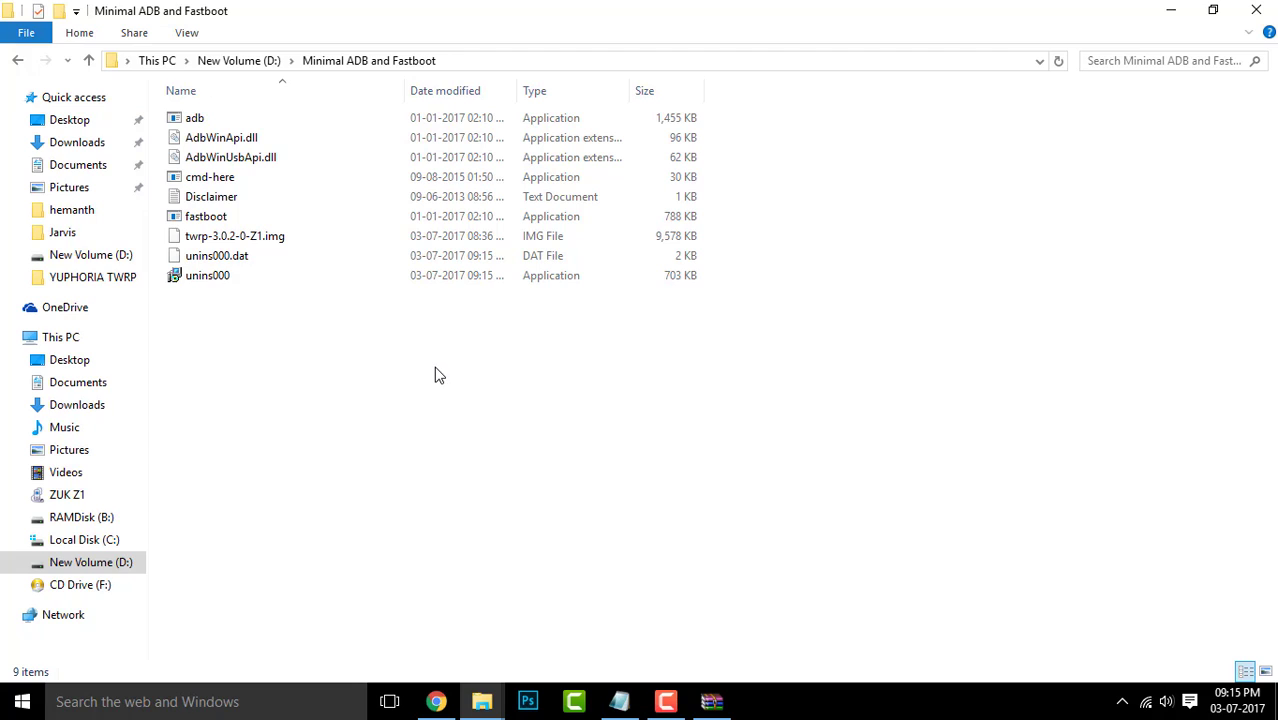
- Open a Command Prompt in D:\Minimal ADB and Fastboot and run fastboot devices
right_click(440, 374)
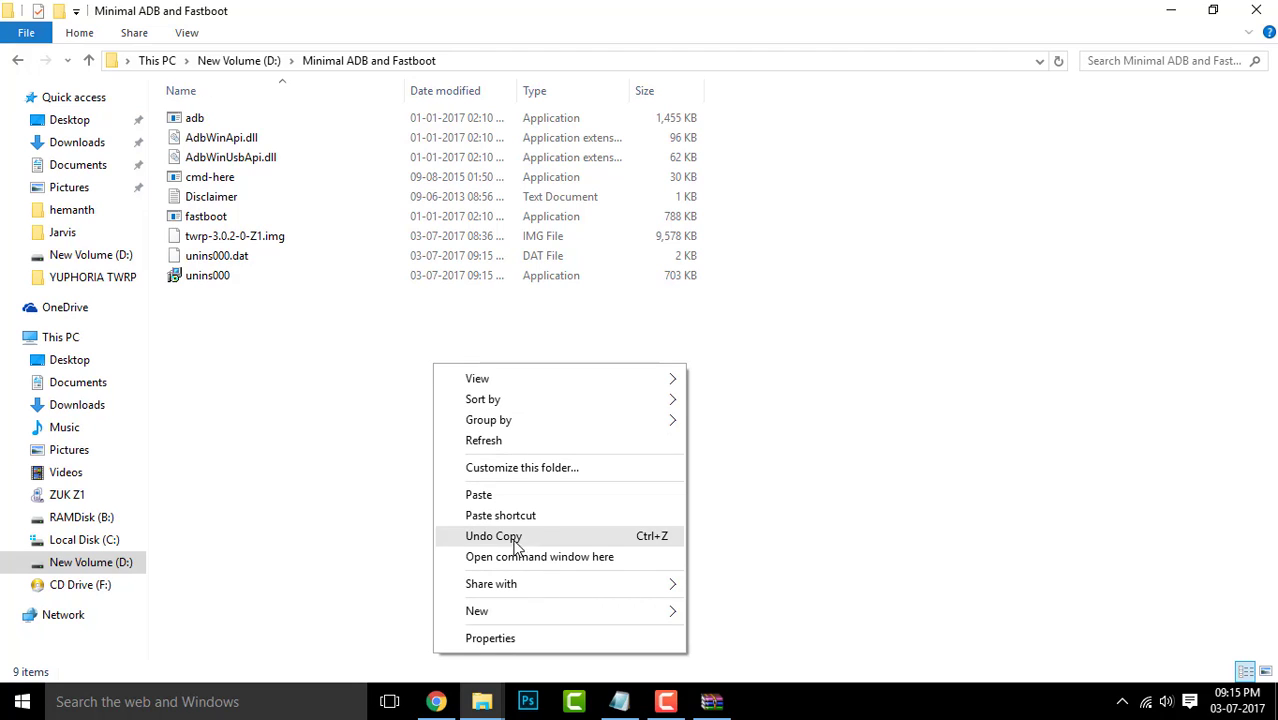
mouse_move(520, 566)
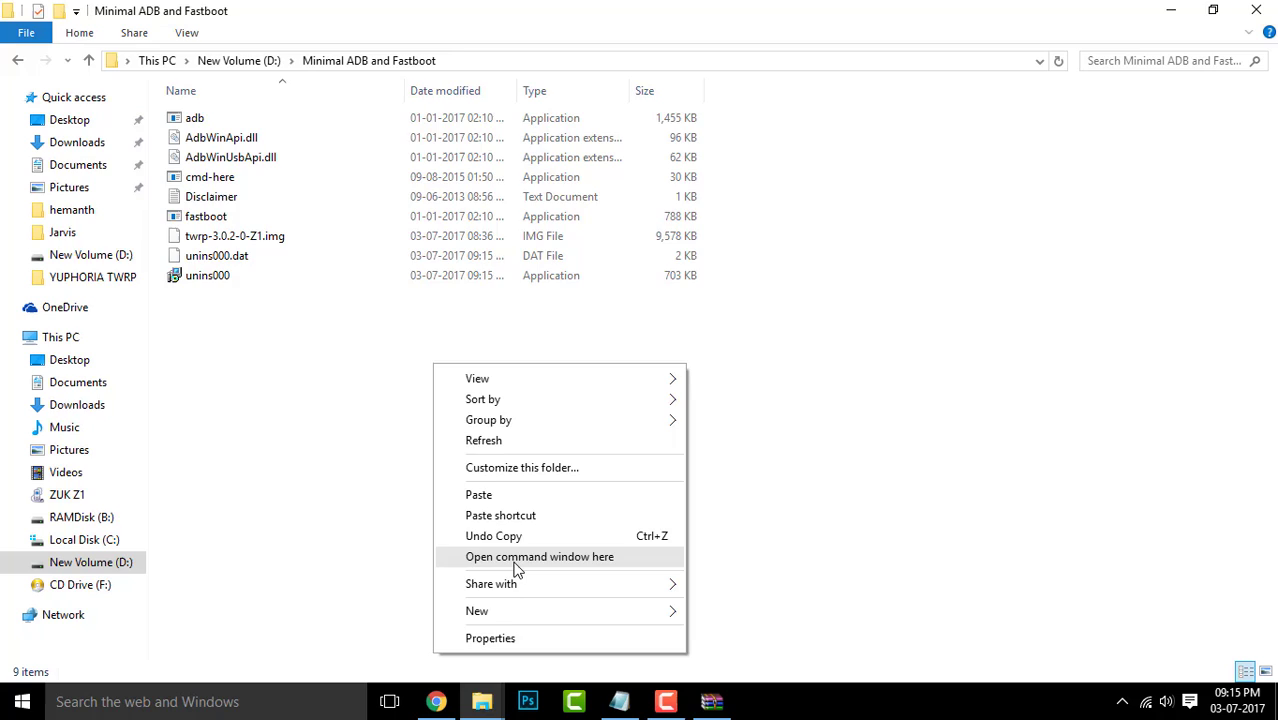
left_click(539, 557)
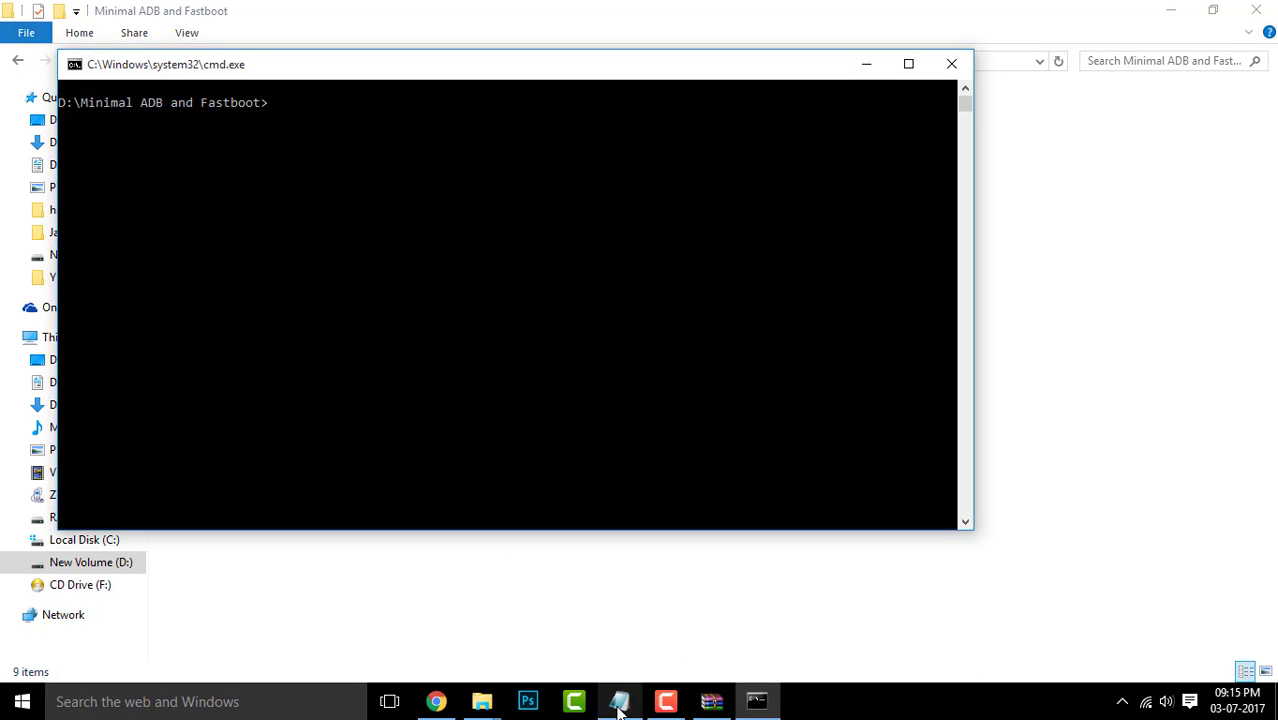
left_click(618, 701)
type("adb reboot bootloader")
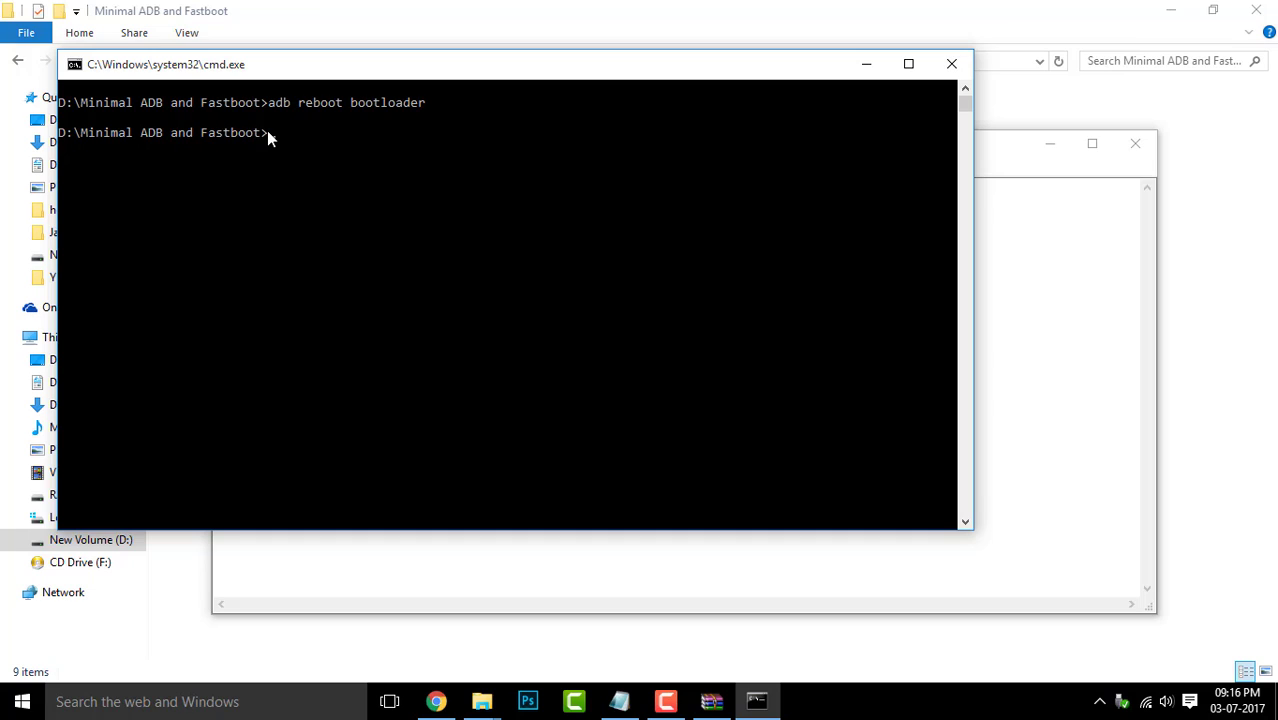
type("fastboot devices")
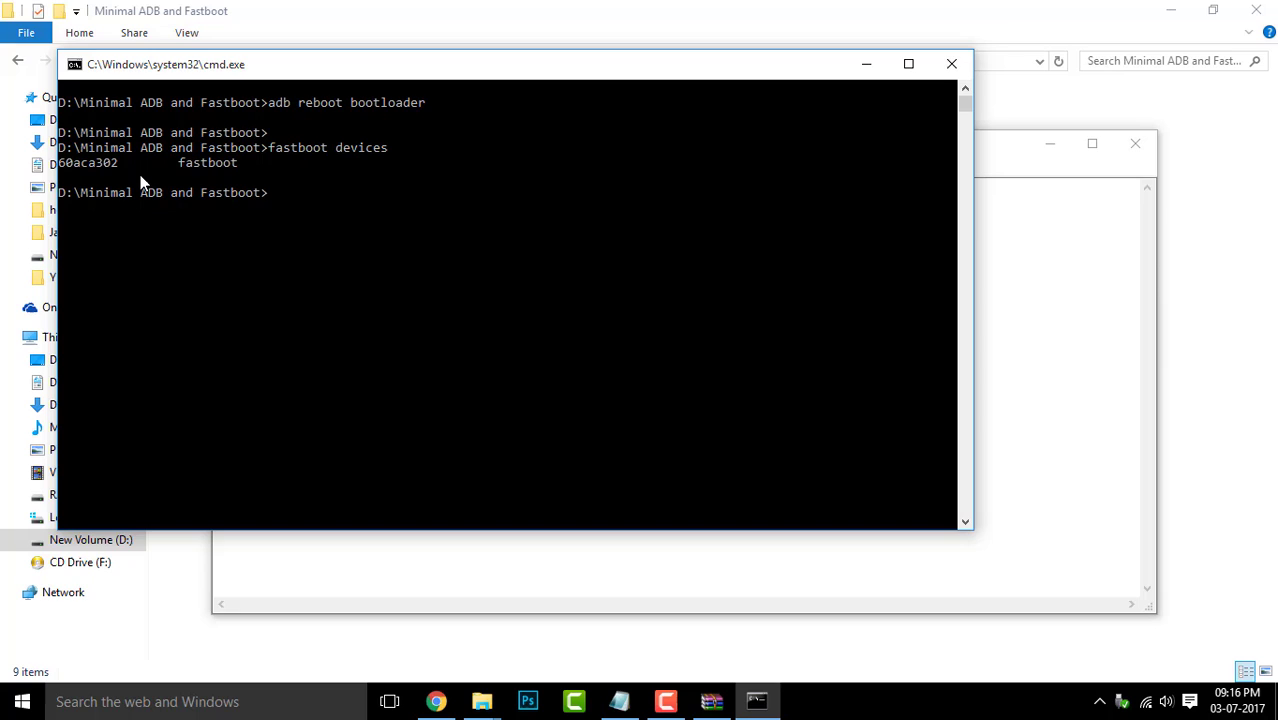
mouse_move(80, 175)
type("fastboot -i 0x2b4c oem unlock-go")
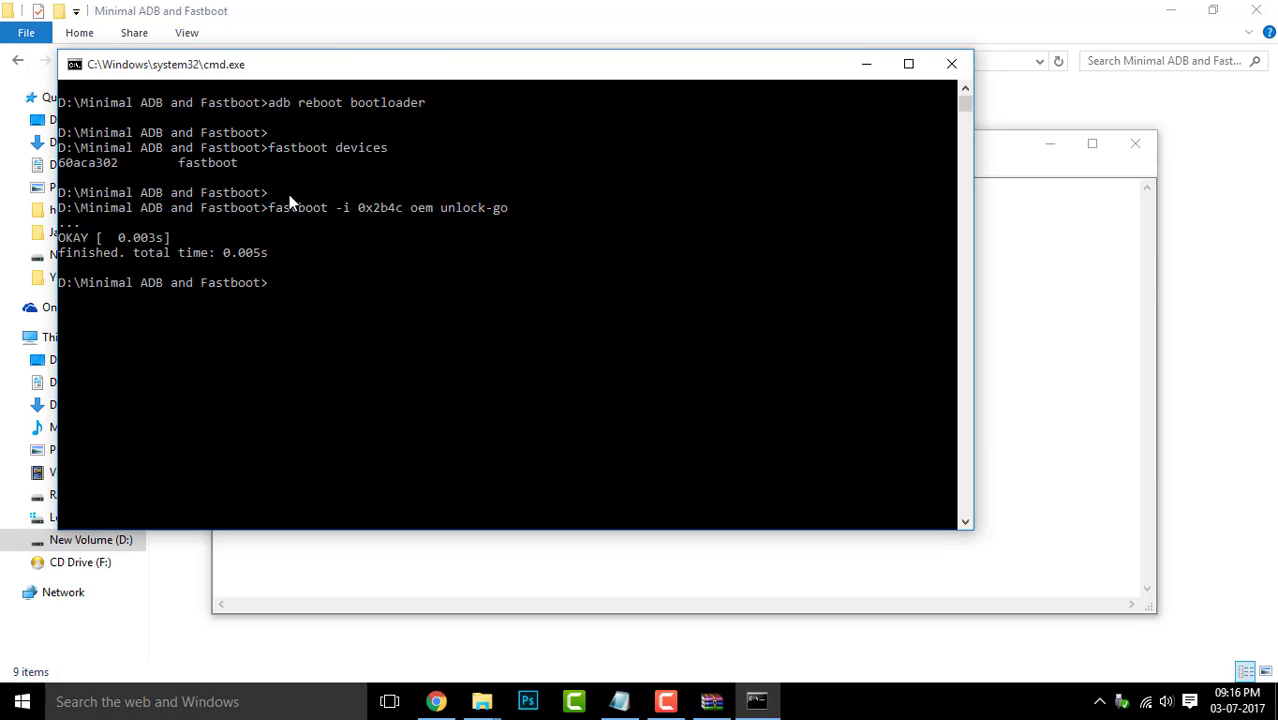
mouse_move(90, 258)
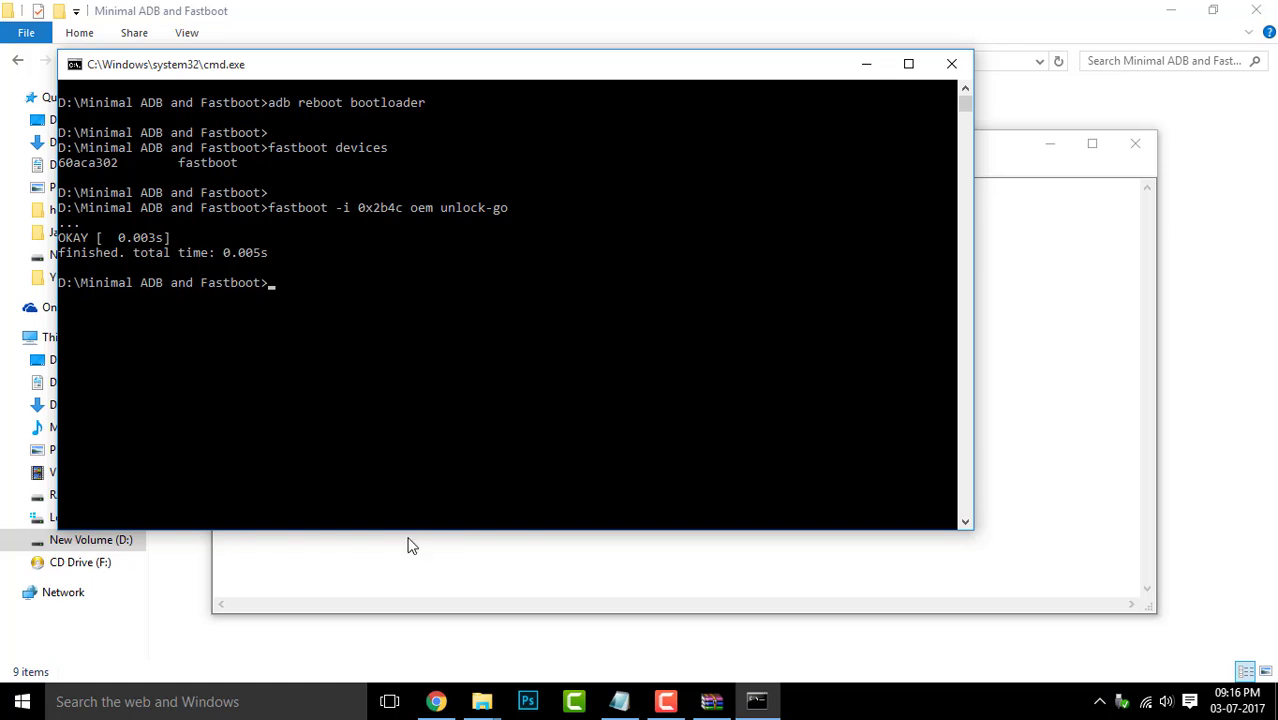
- Paste and run fastboot -i 0x2b4c oem device-info to confirm Device unlocked: true
right_click(345, 289)
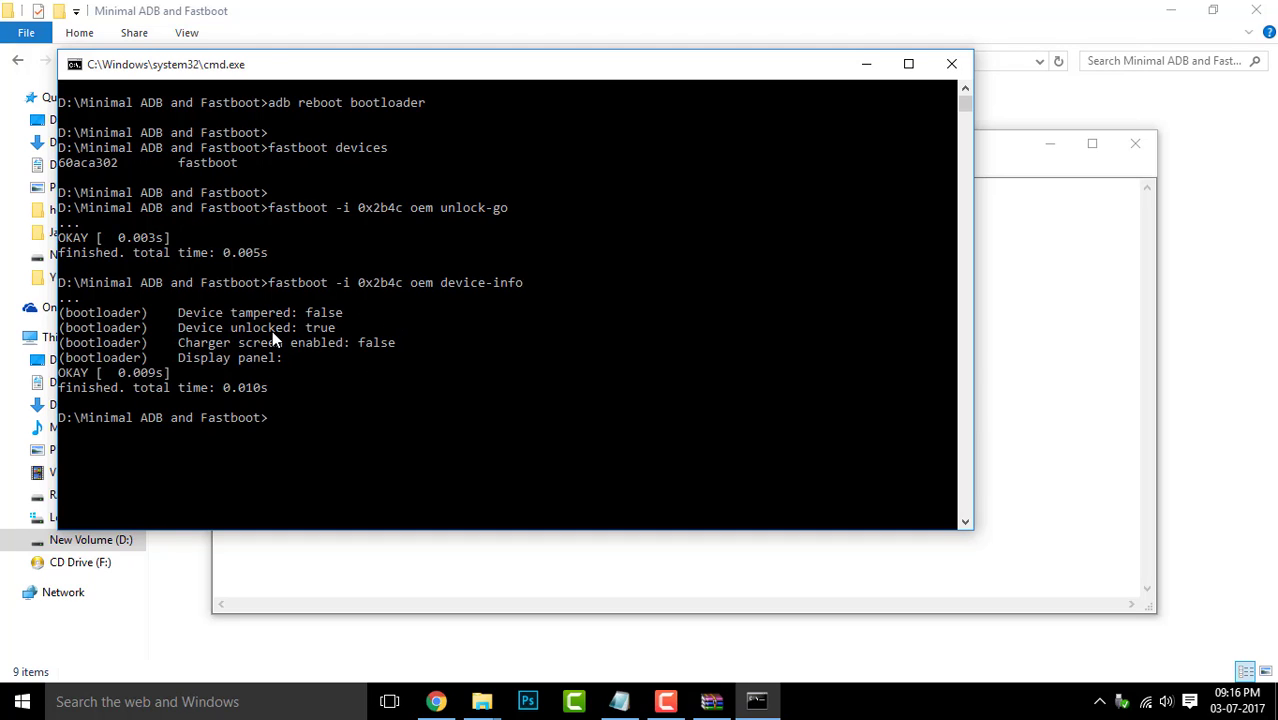
mouse_move(991, 373)
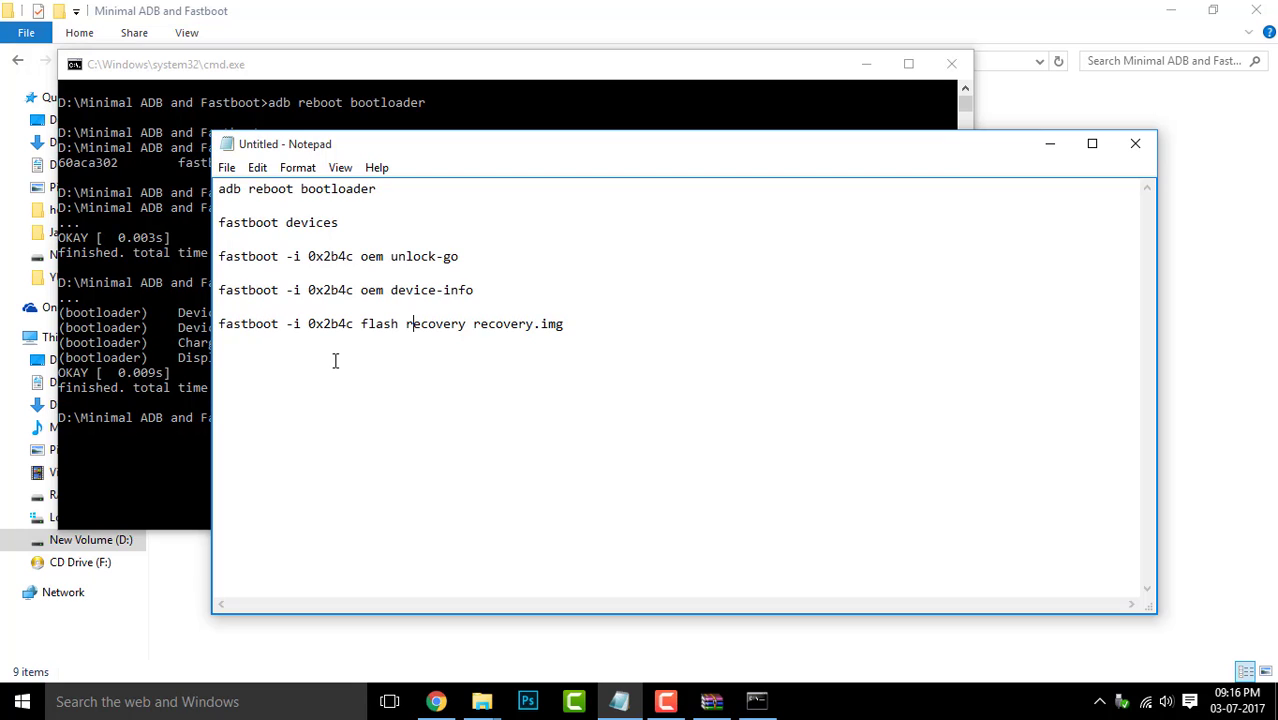
mouse_move(500, 646)
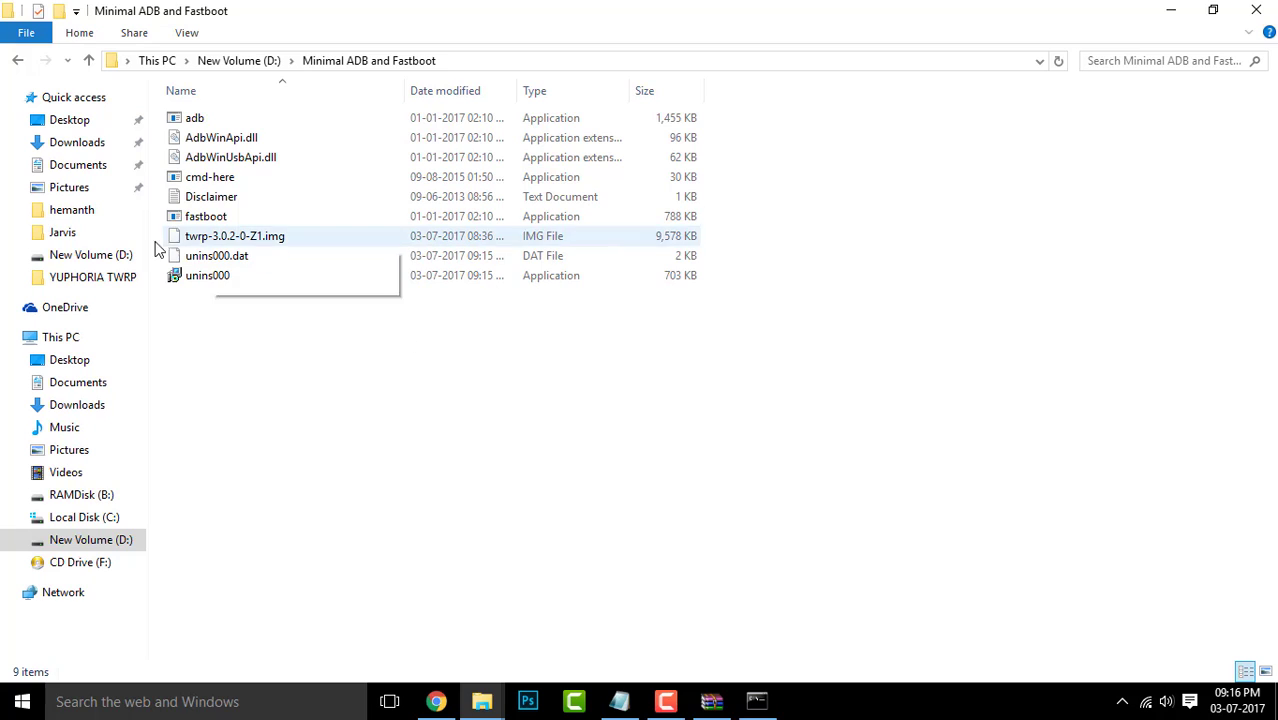
- Rename twrp-3.0.2-0-Z1.img to recovery.img
right_click(234, 235)
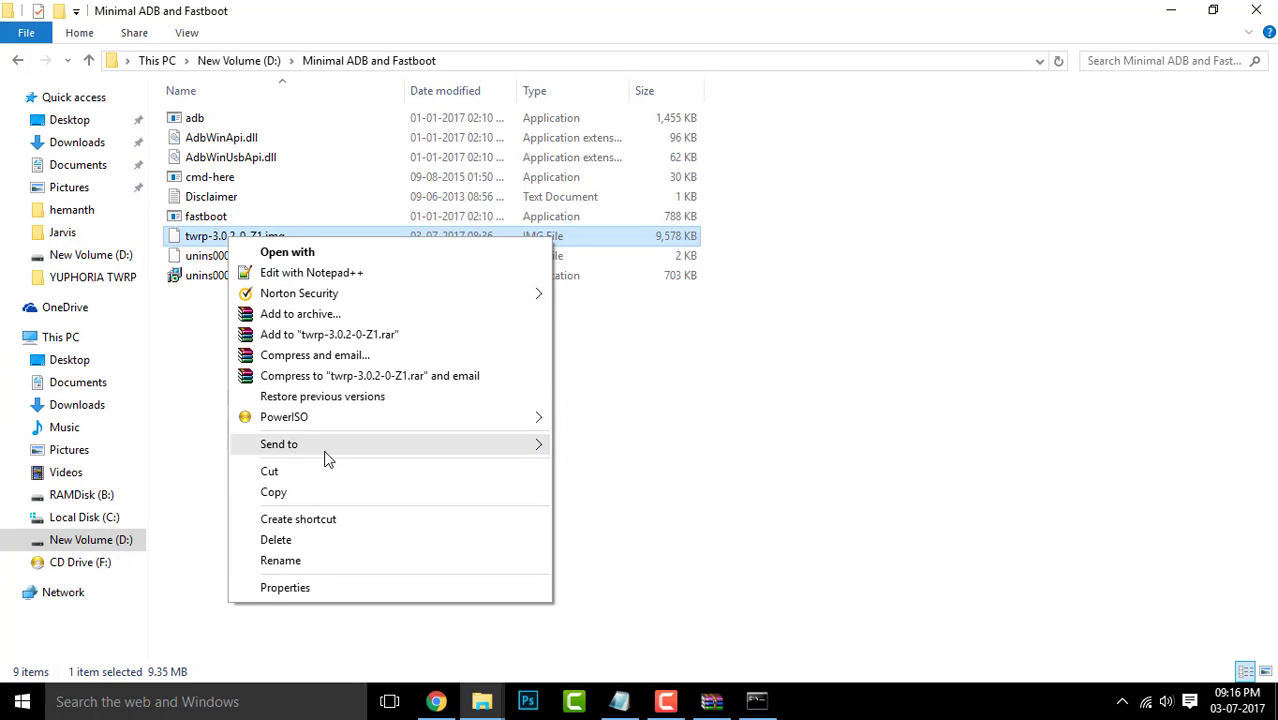
left_click(281, 560)
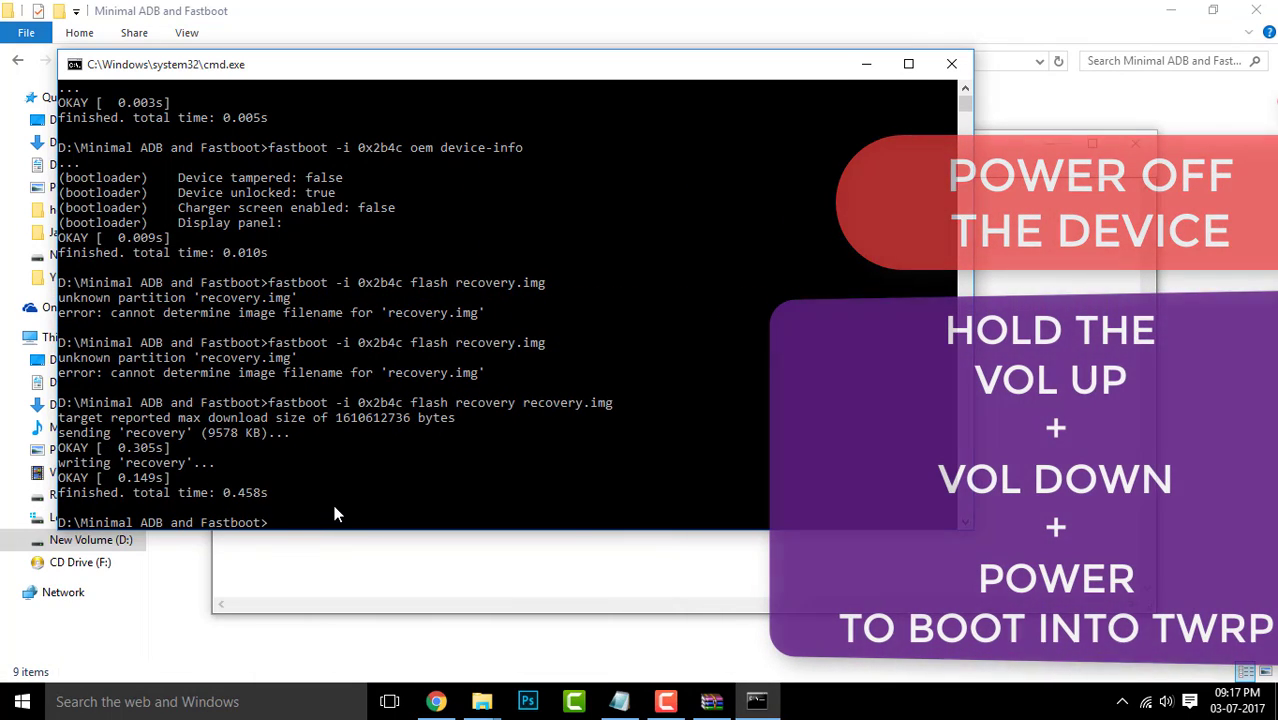
mouse_move(513, 458)
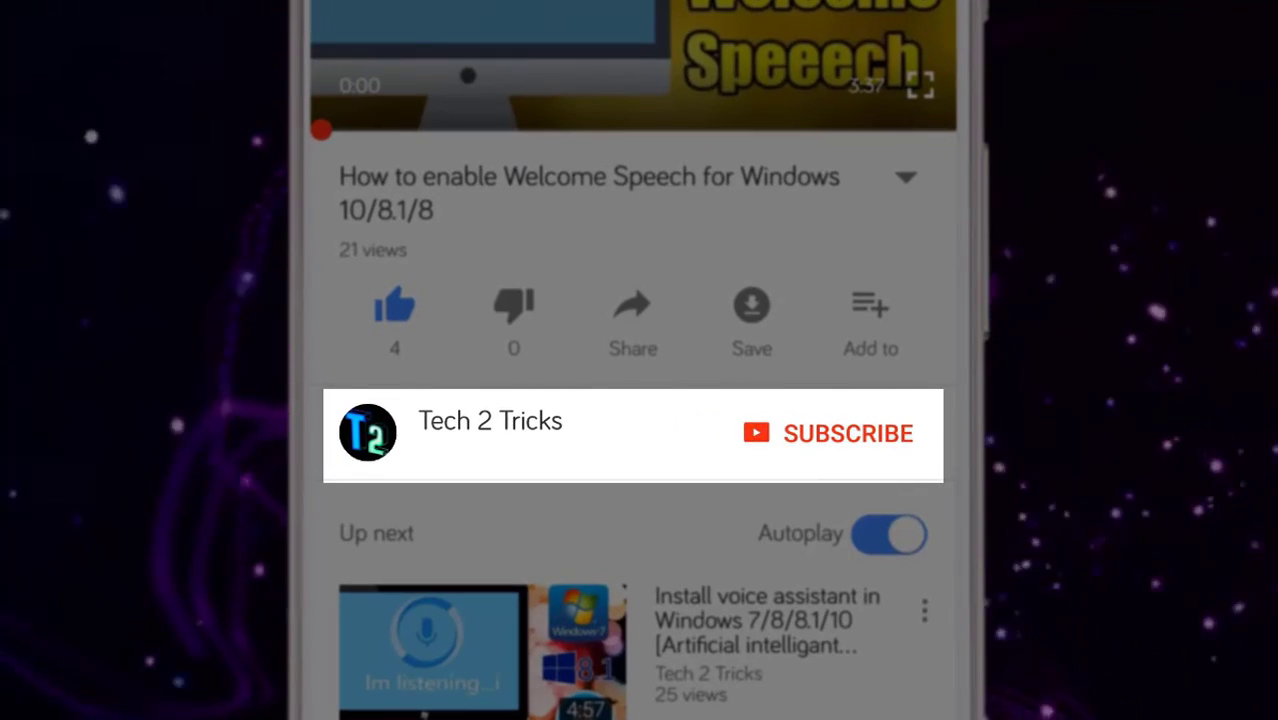
left_click(848, 434)
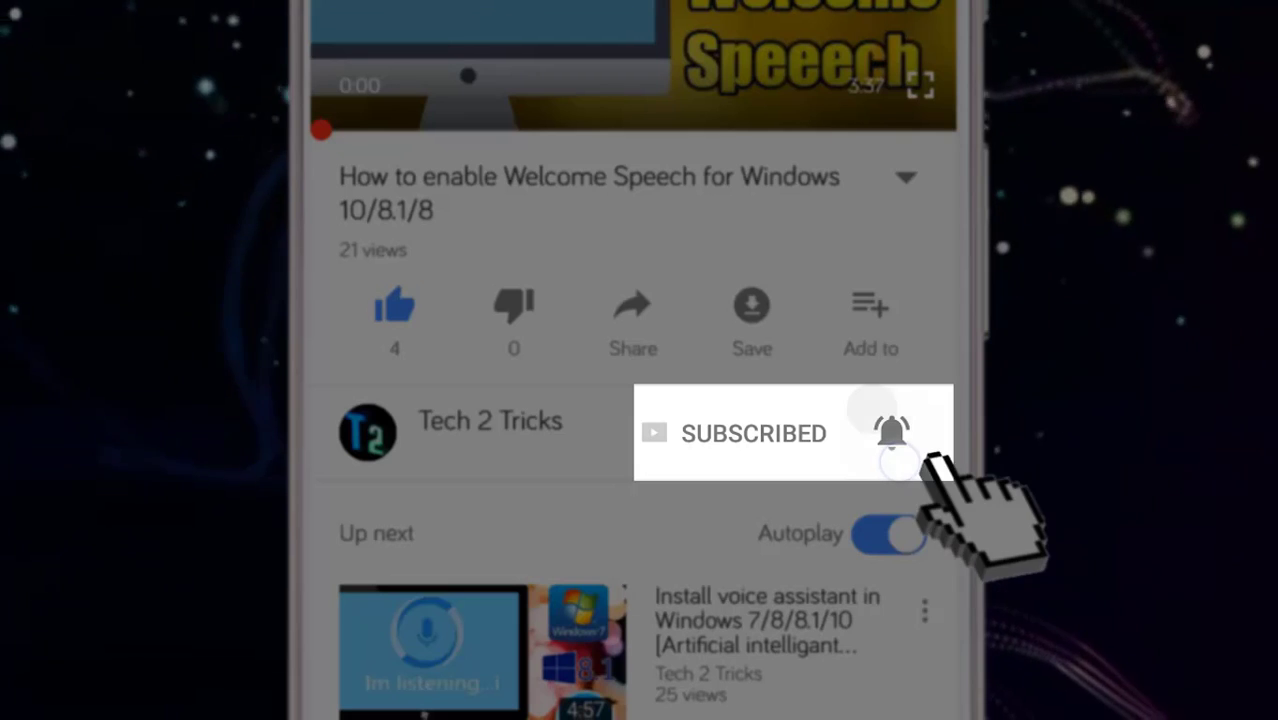
left_click(893, 433)
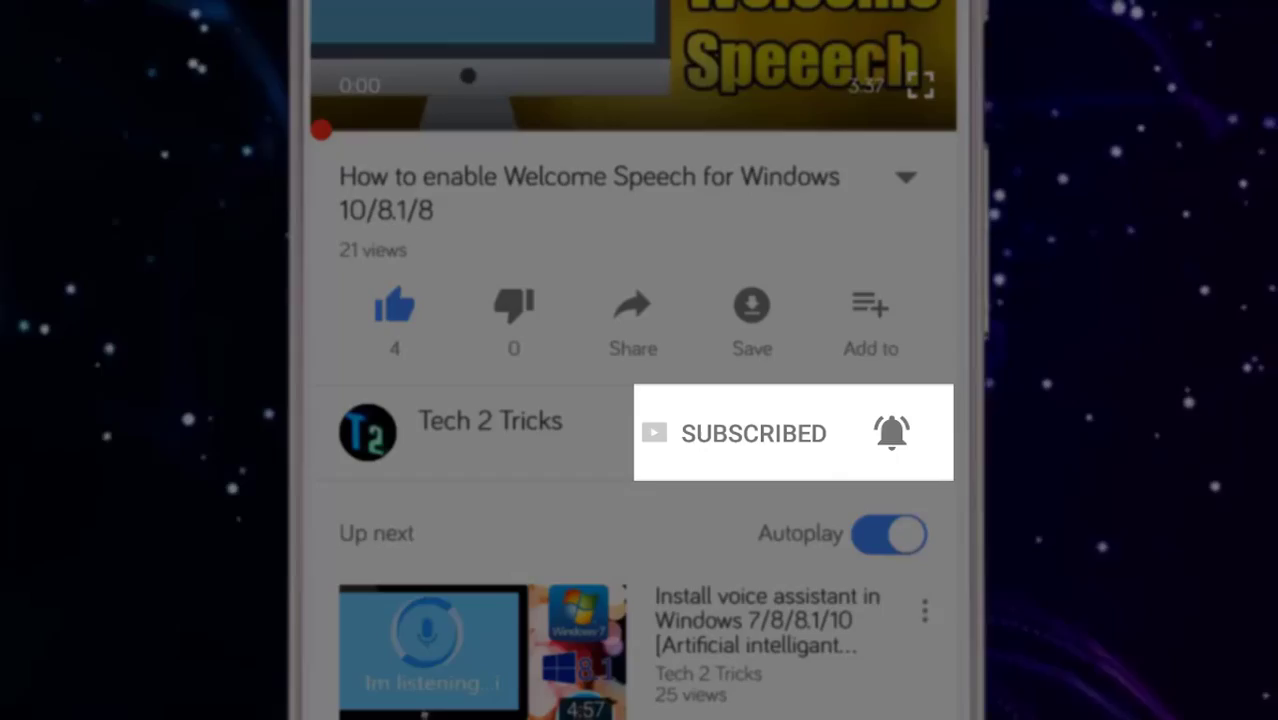